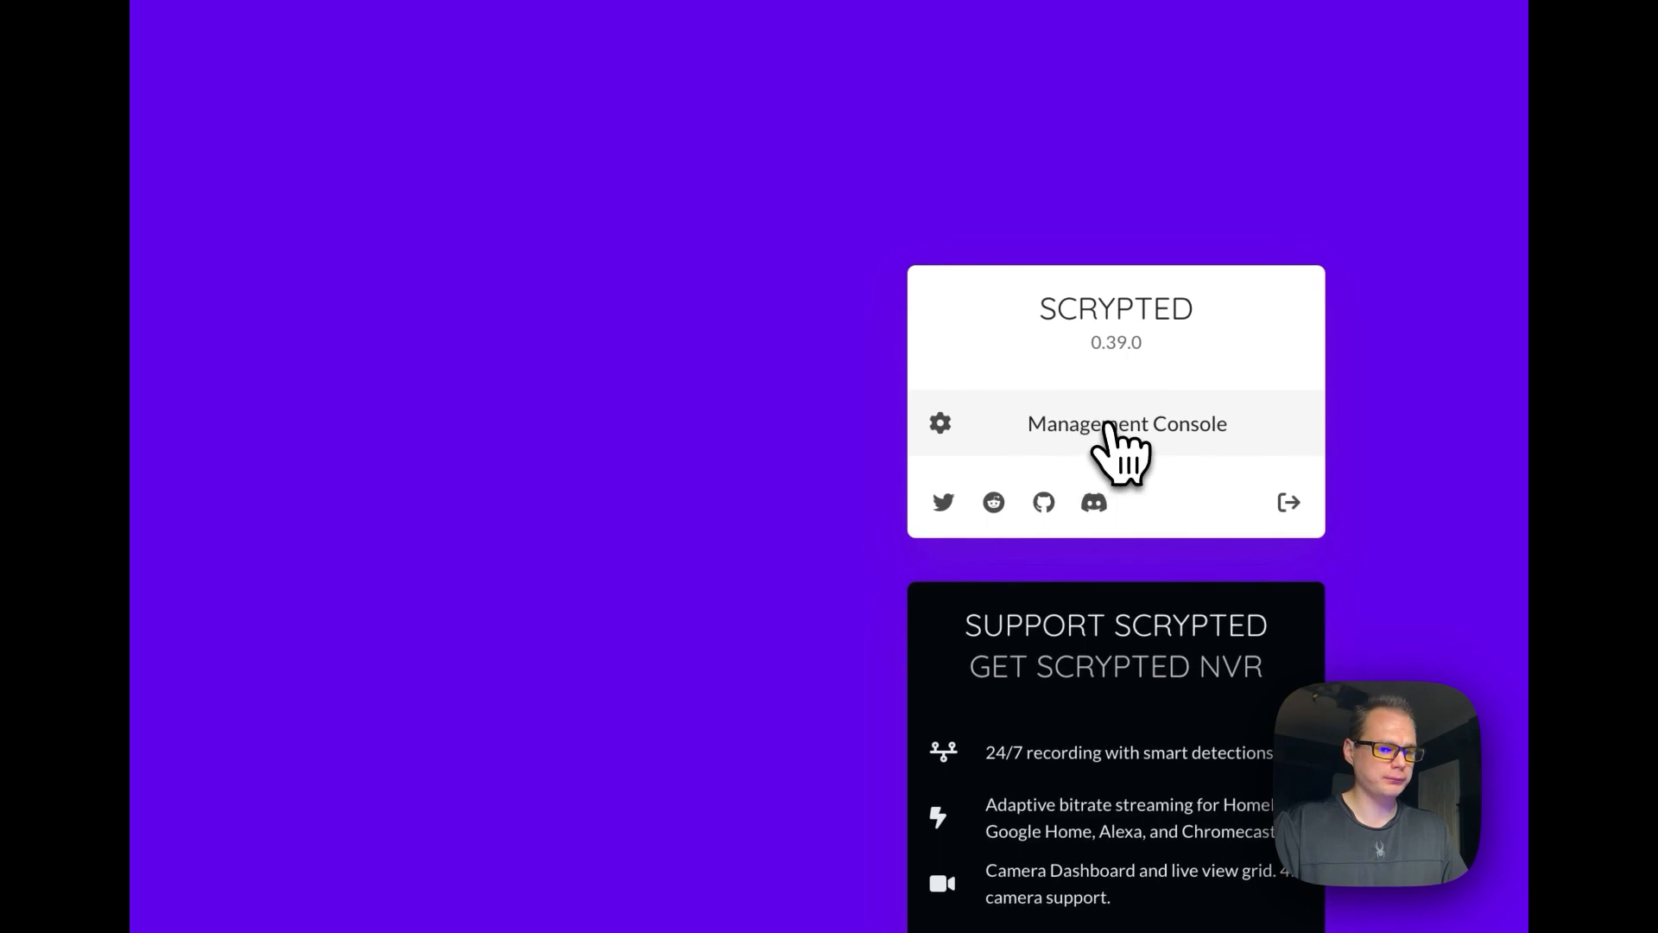
Step: Search the plugin catalogue for 'ring' from the Management Console
{"action": "left_click", "coordinate": [1126, 423]}
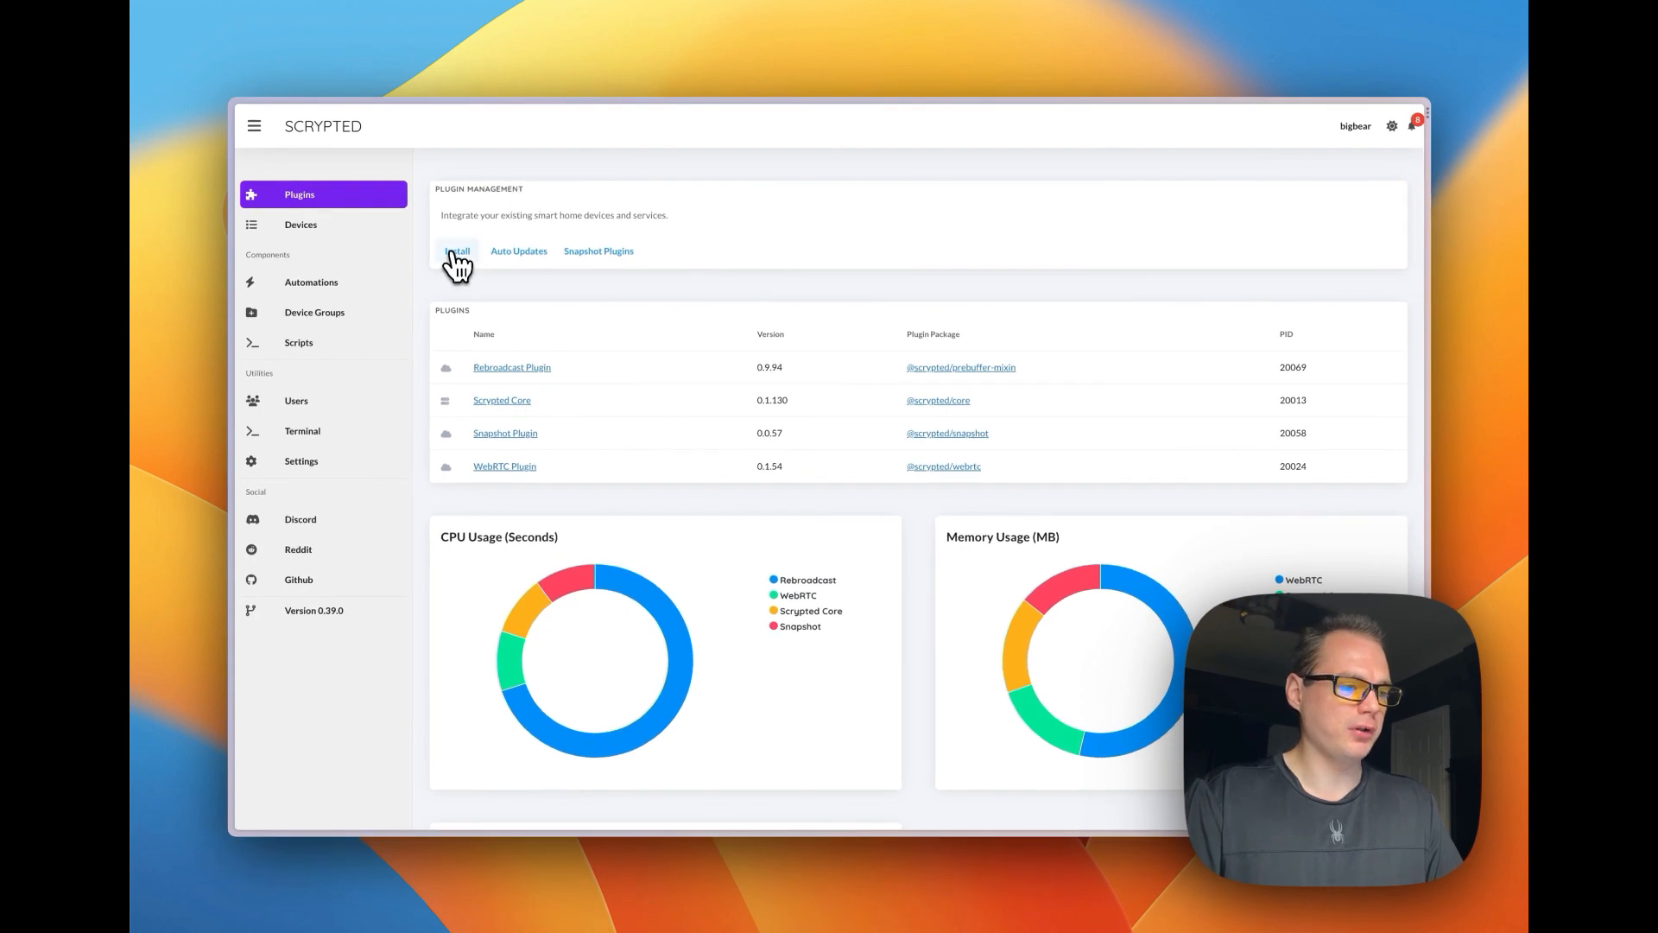
{"action": "left_click", "coordinate": [456, 251]}
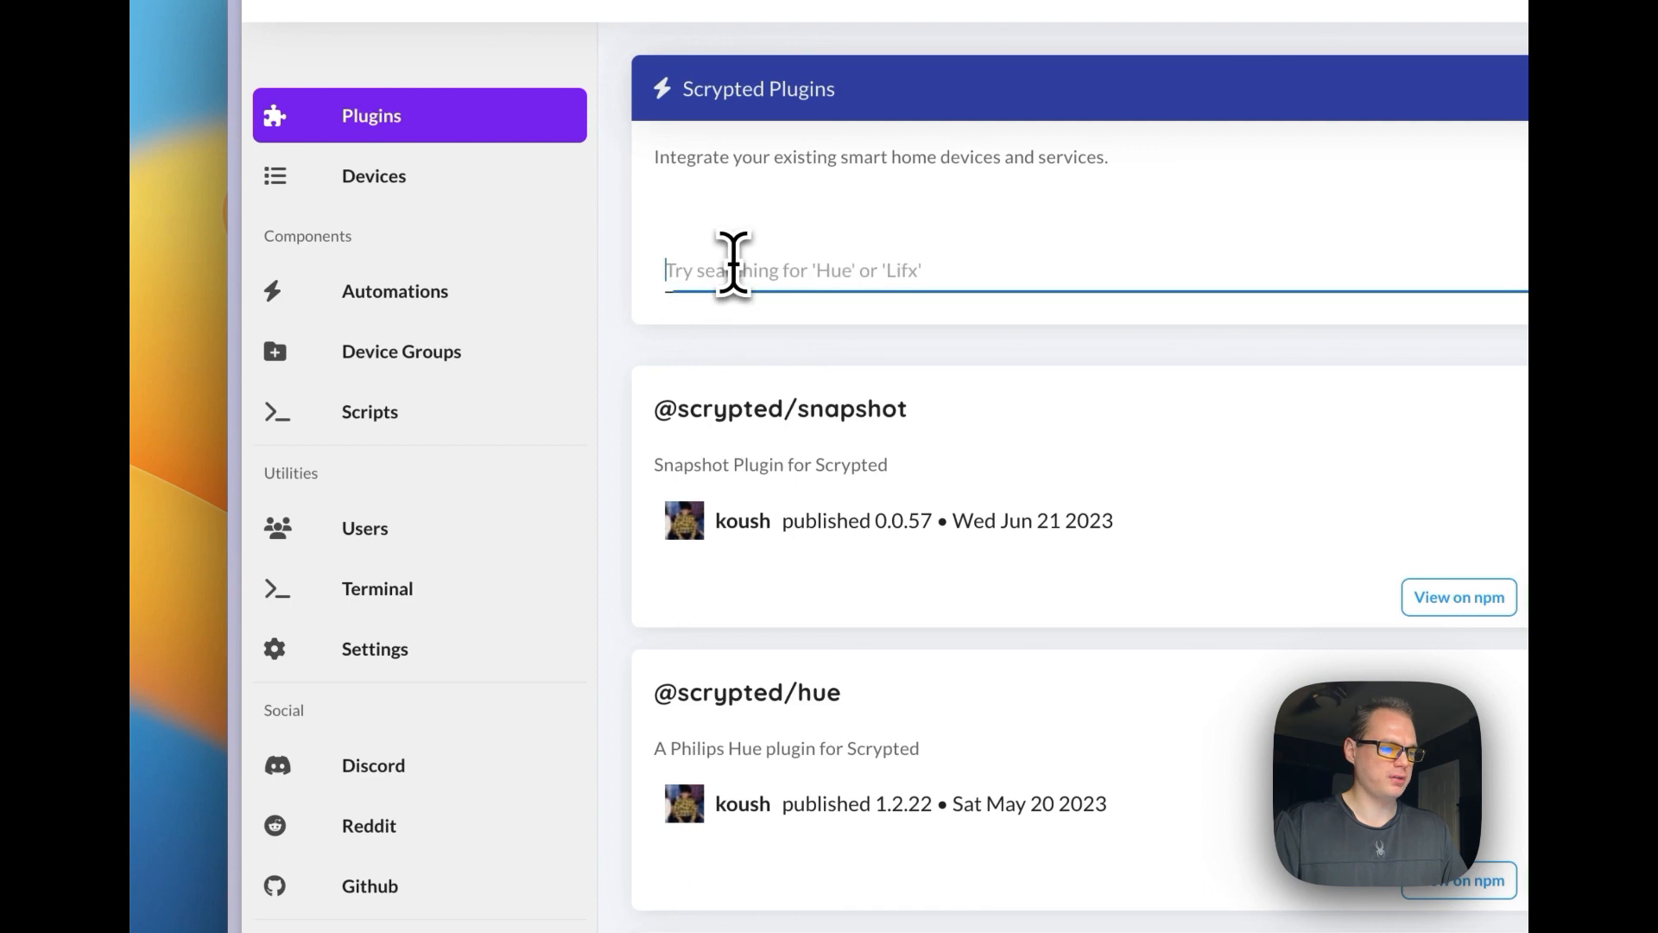
{"action": "type", "text": "ring"}
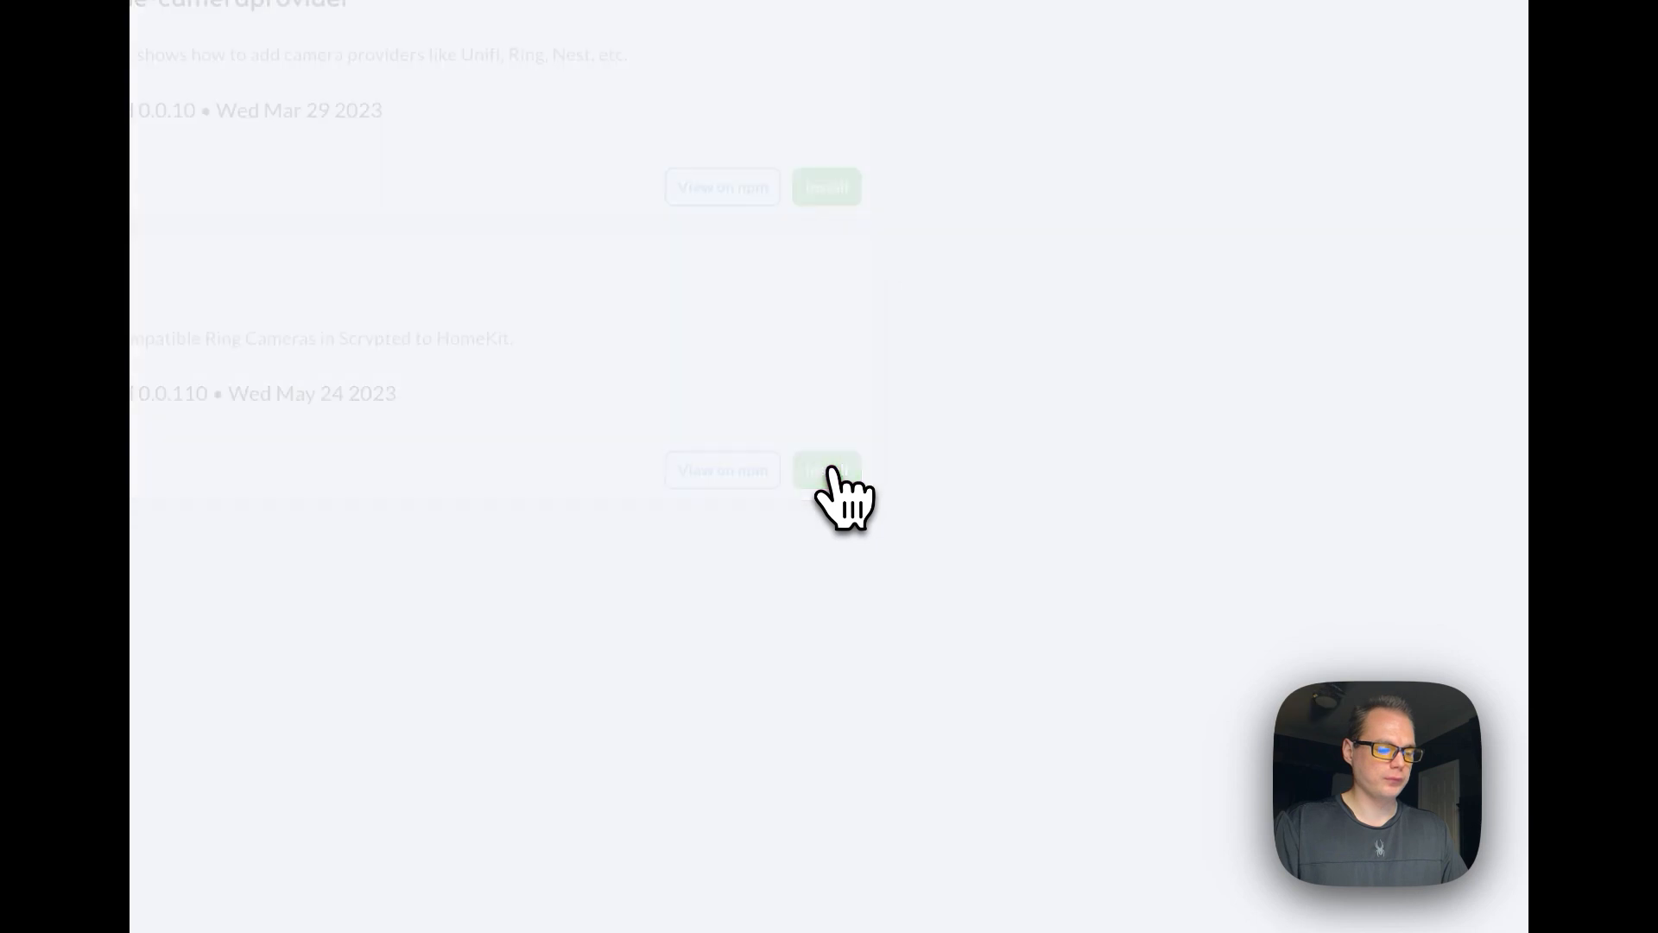
Step: Install the Ring plugin and sign in so a Ring Location provider appears
{"action": "left_click", "coordinate": [827, 470]}
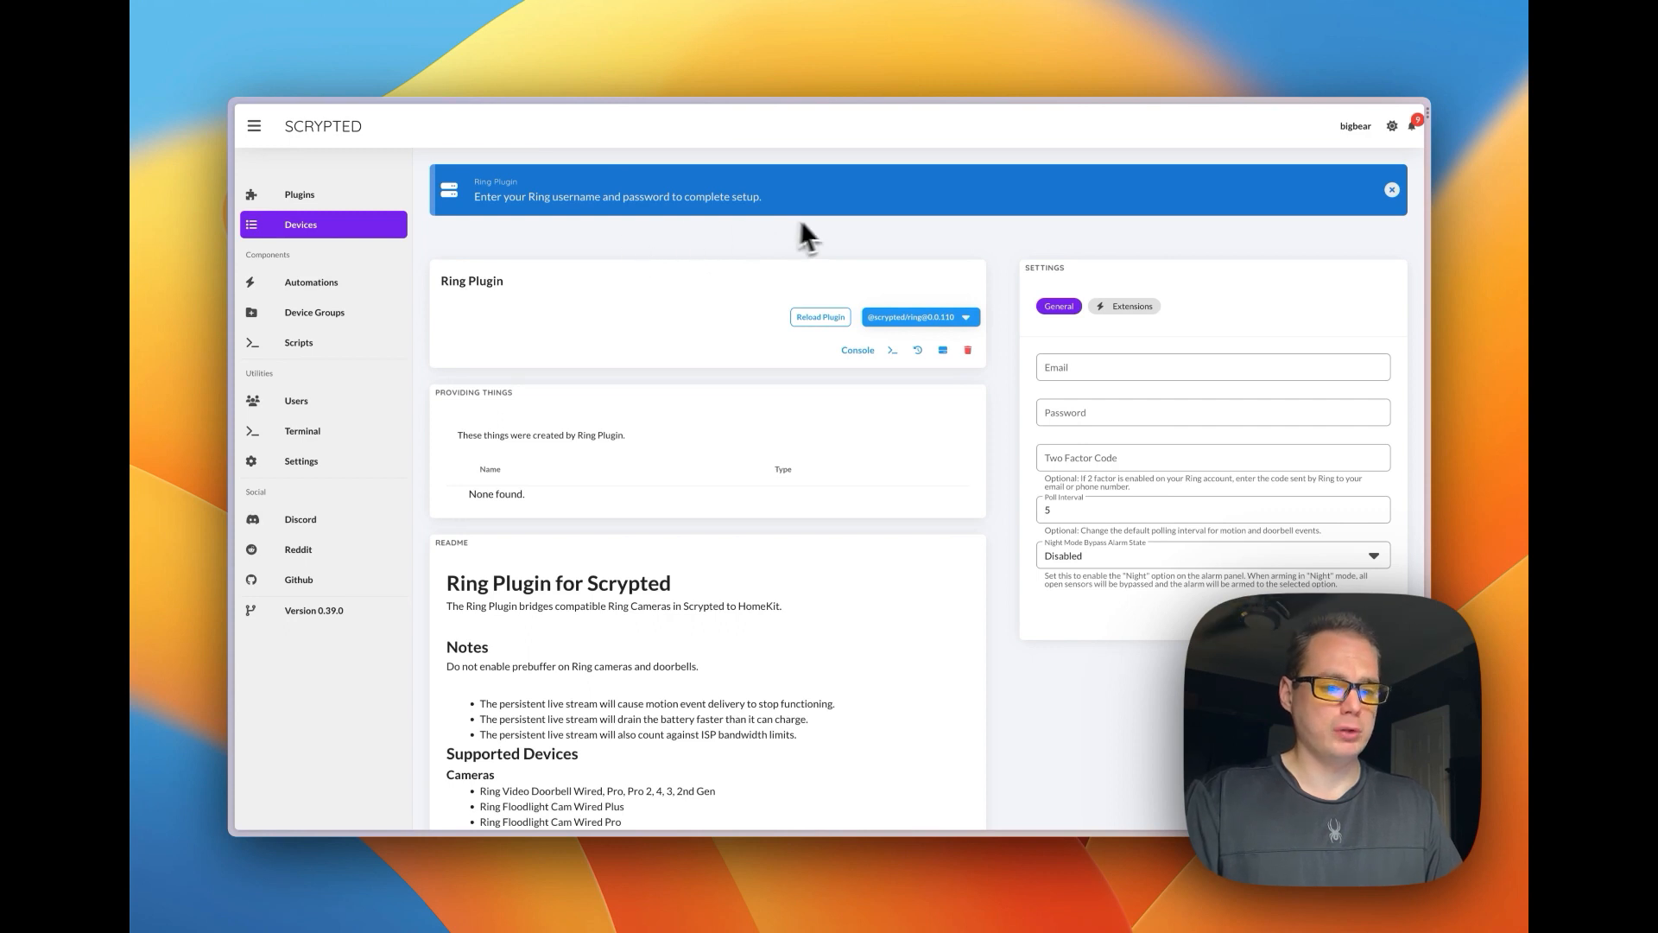
{"action": "left_click", "coordinate": [1213, 456]}
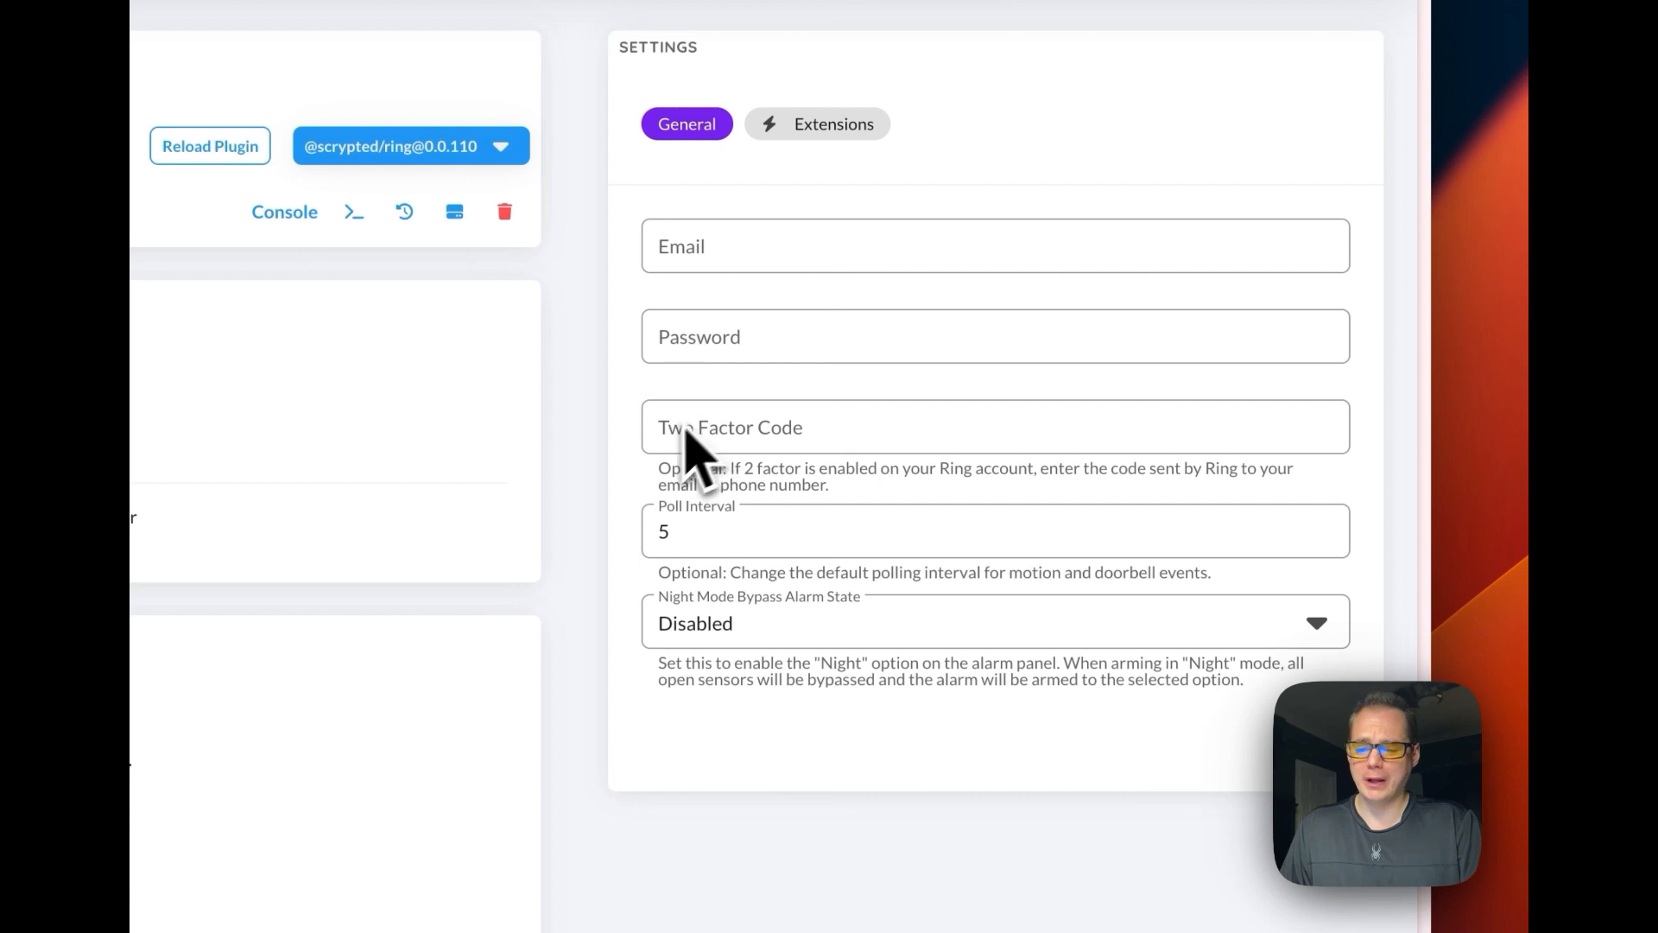
{"action": "mouse_move", "coordinate": [741, 508]}
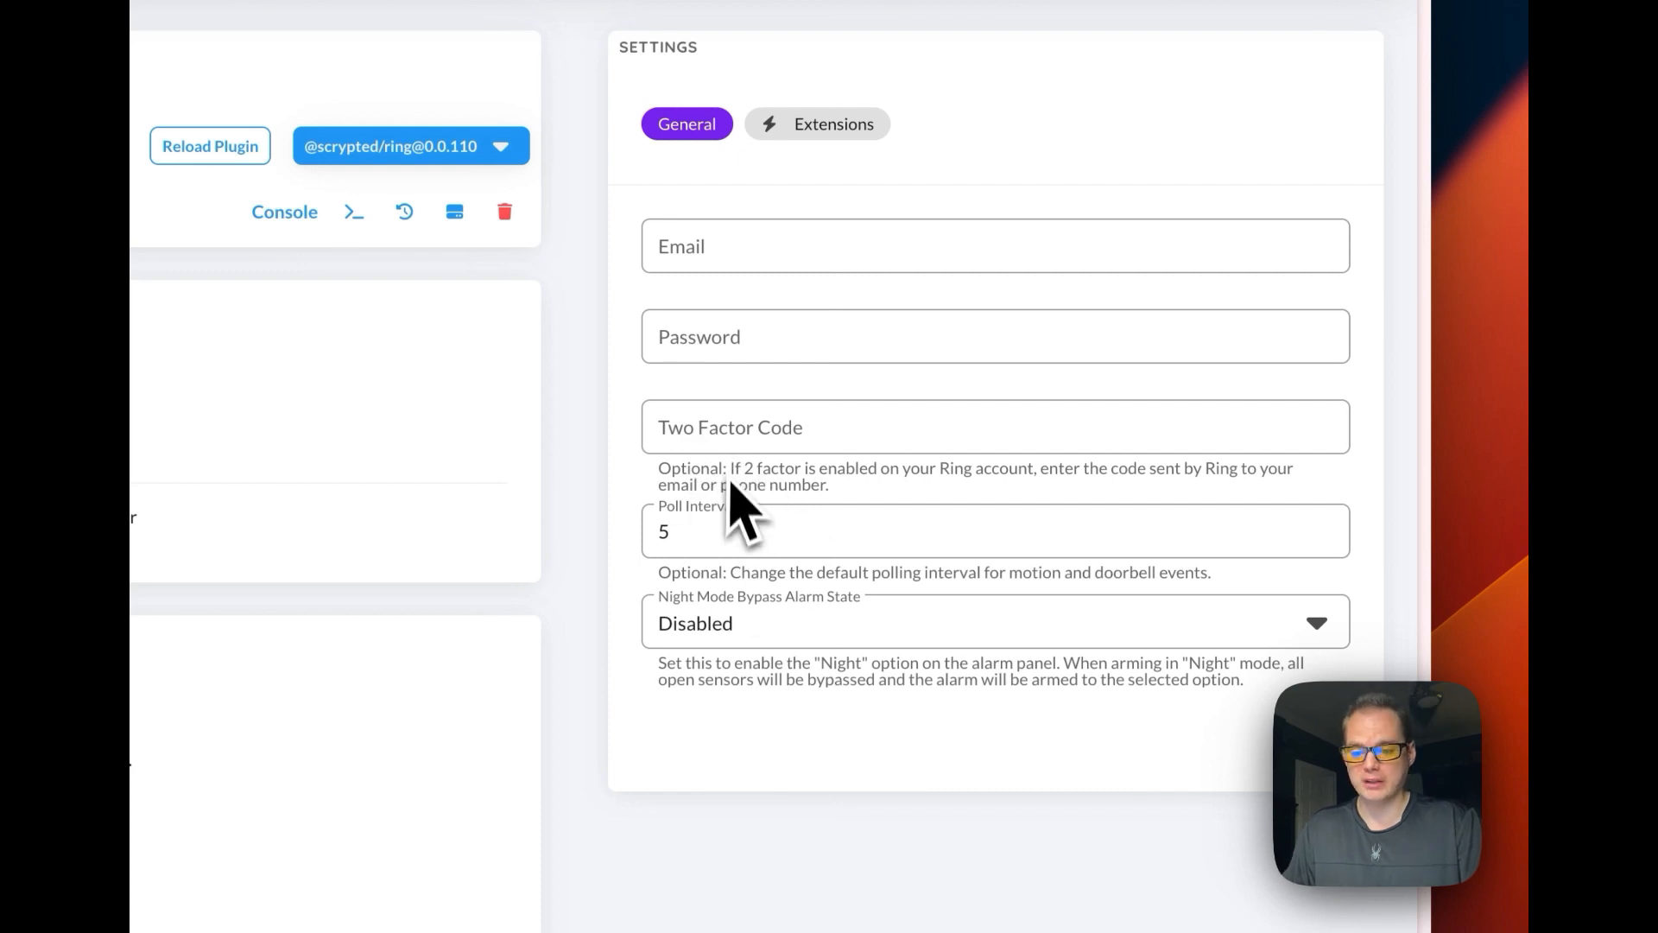
{"action": "scroll", "scroll_direction": "down", "scroll_amount": 3}
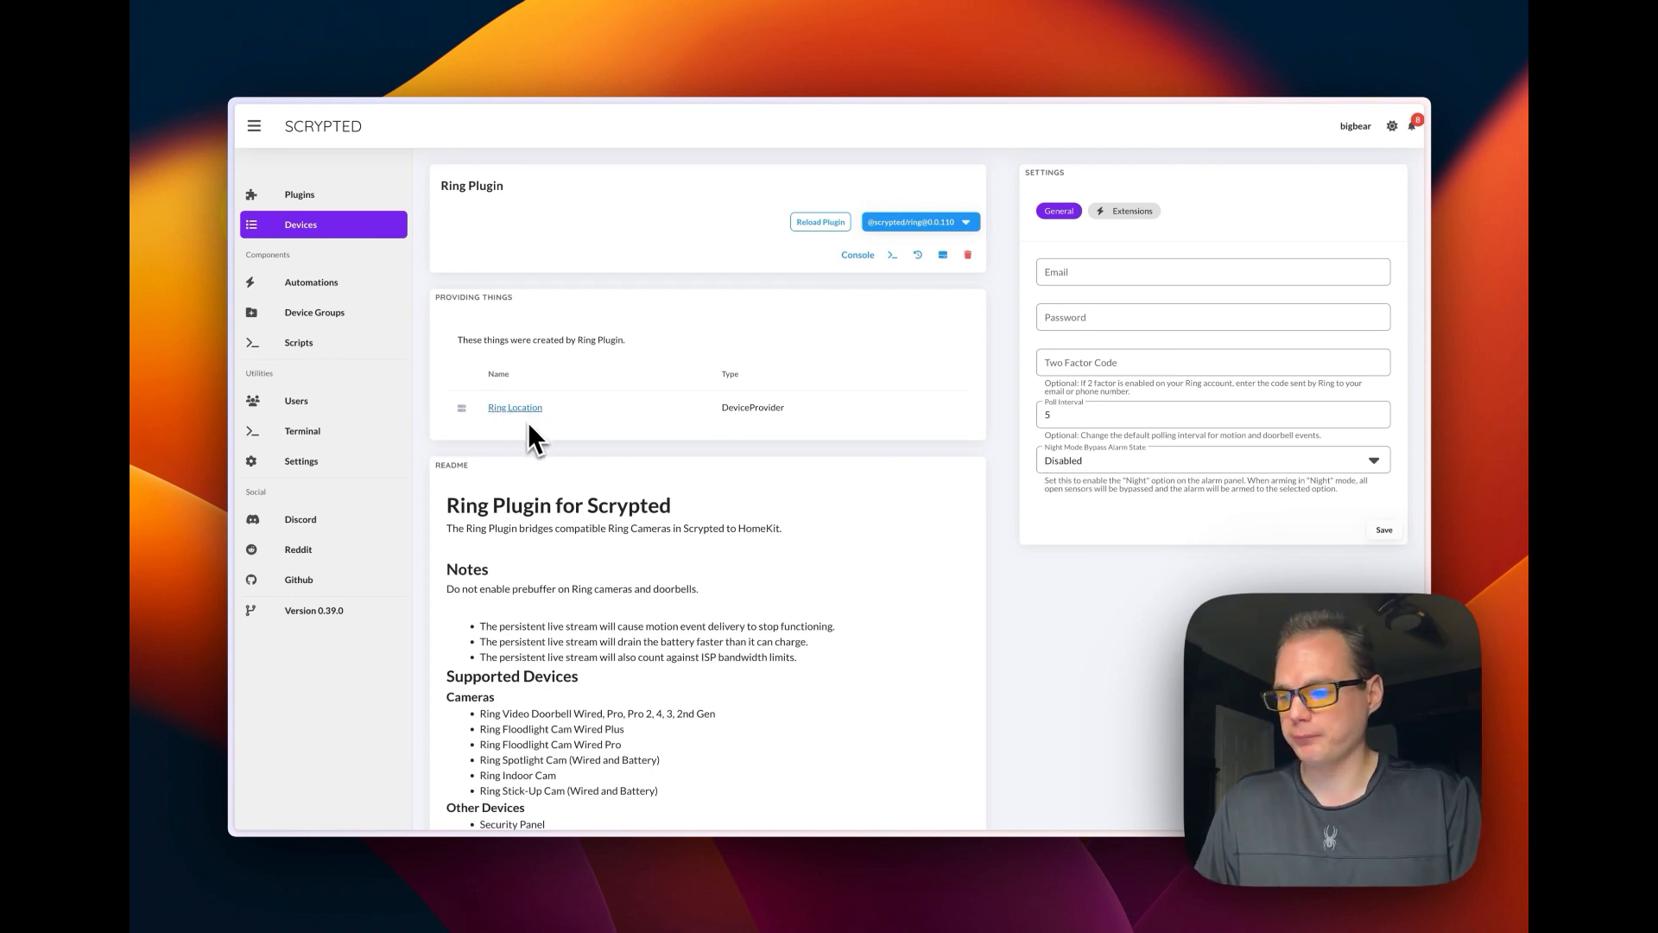
Step: View the Ring Location's discovered doorbells and cameras, including Extra Ring
{"action": "left_click", "coordinate": [515, 408]}
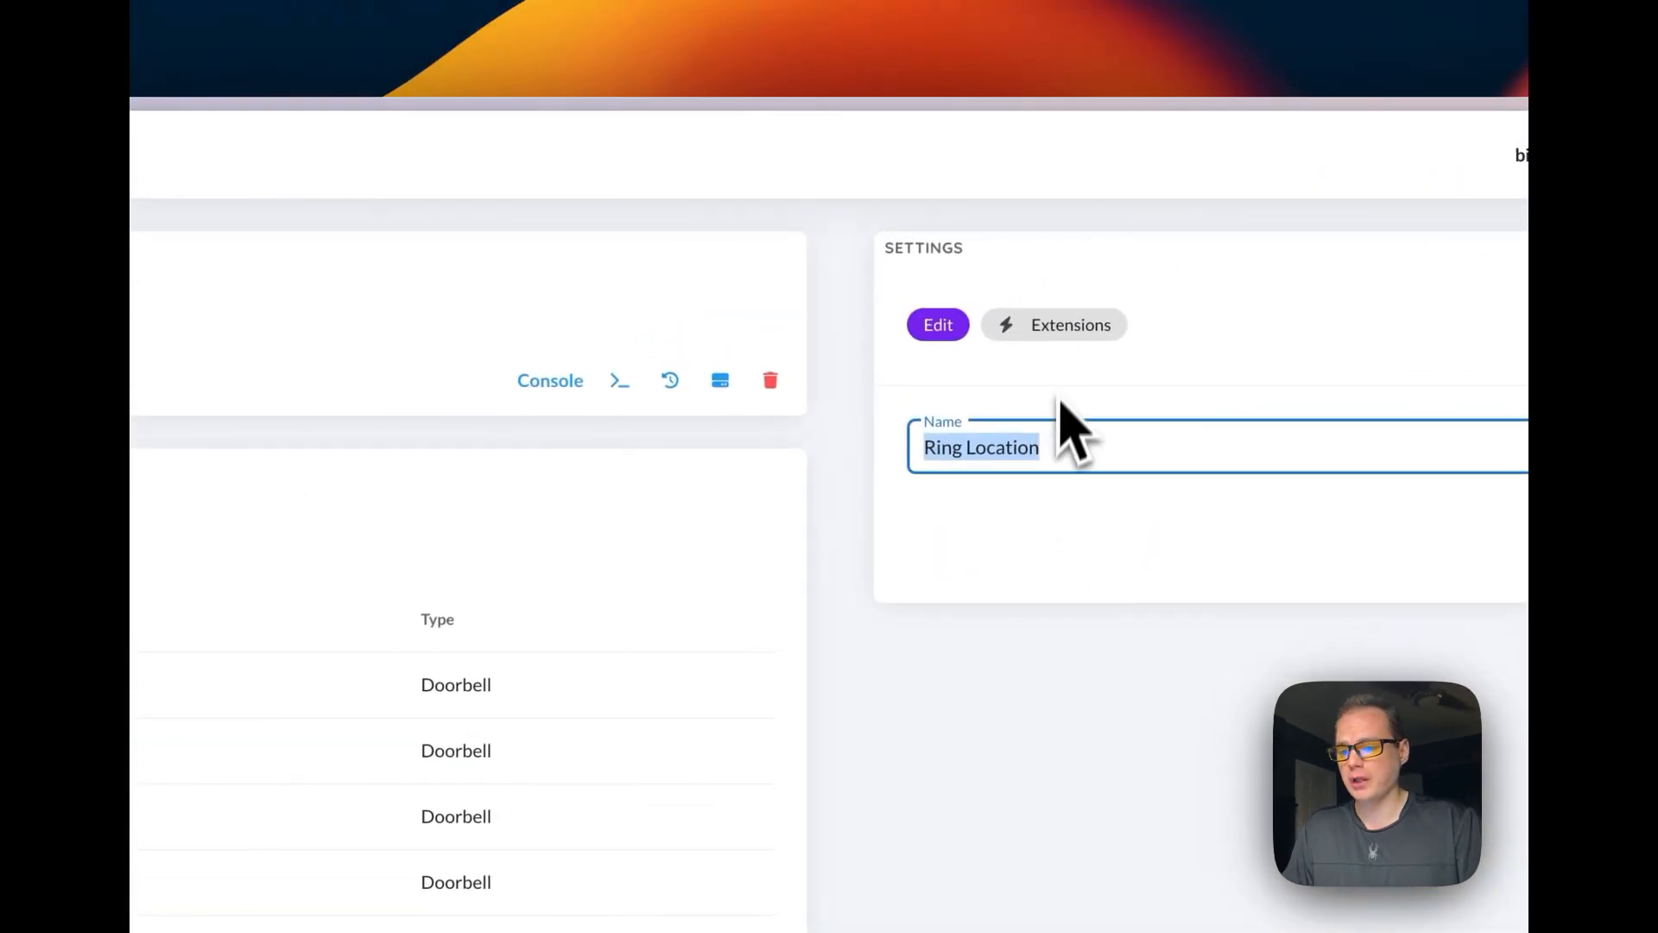
{"action": "left_click", "coordinate": [1070, 325]}
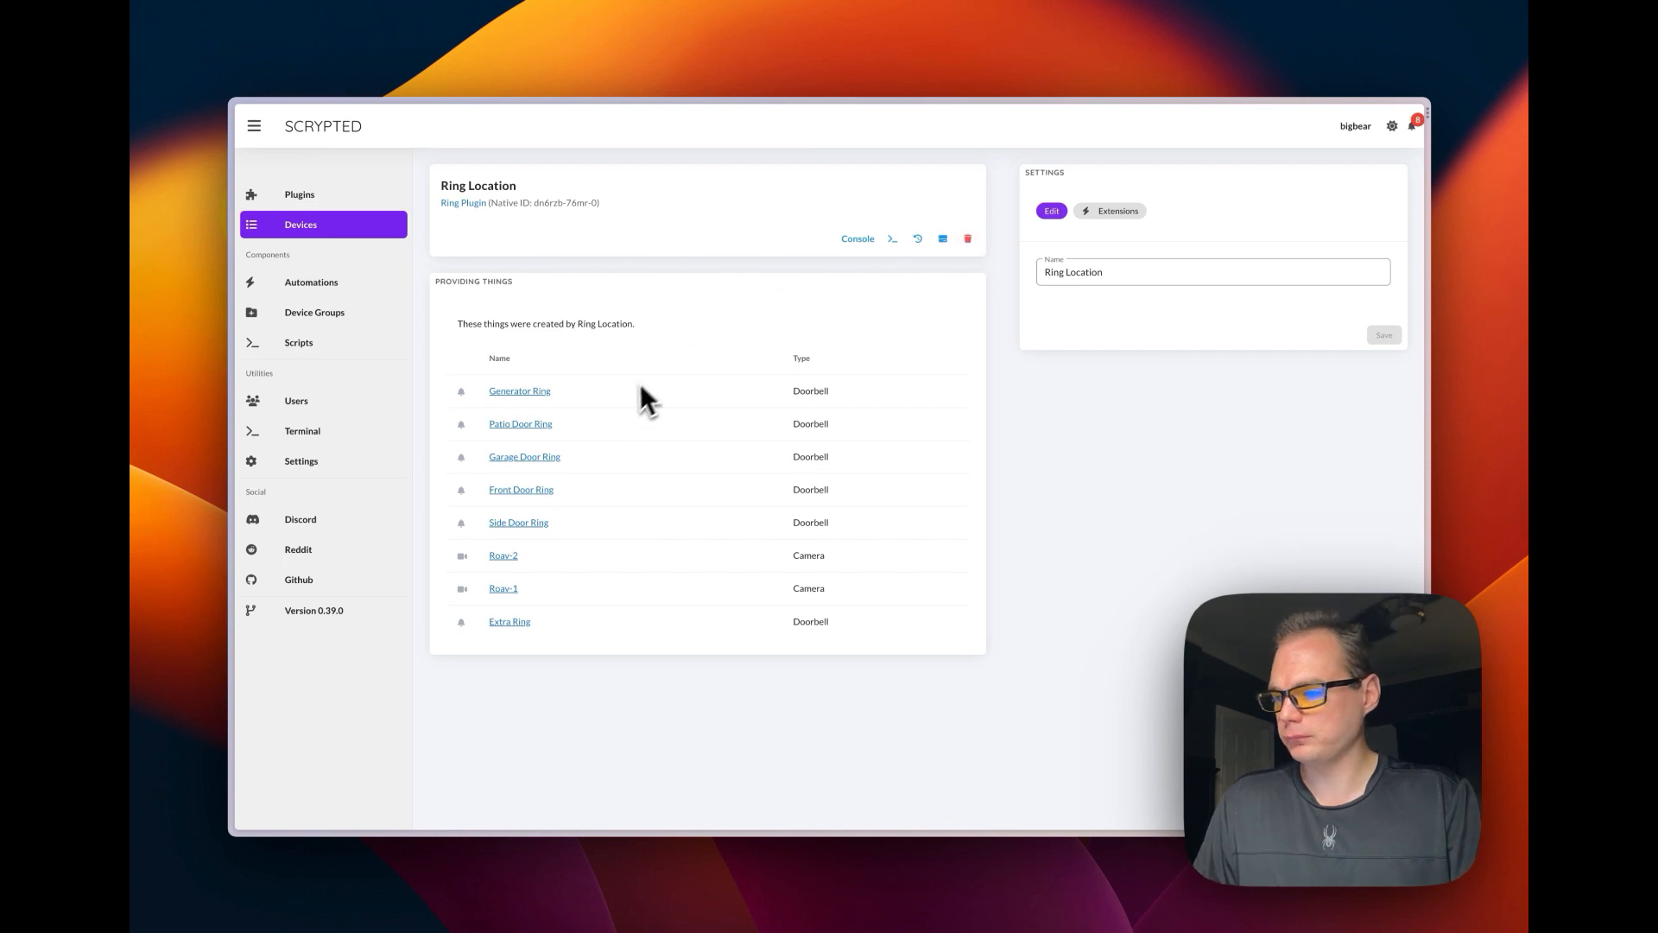
{"action": "mouse_move", "coordinate": [644, 254]}
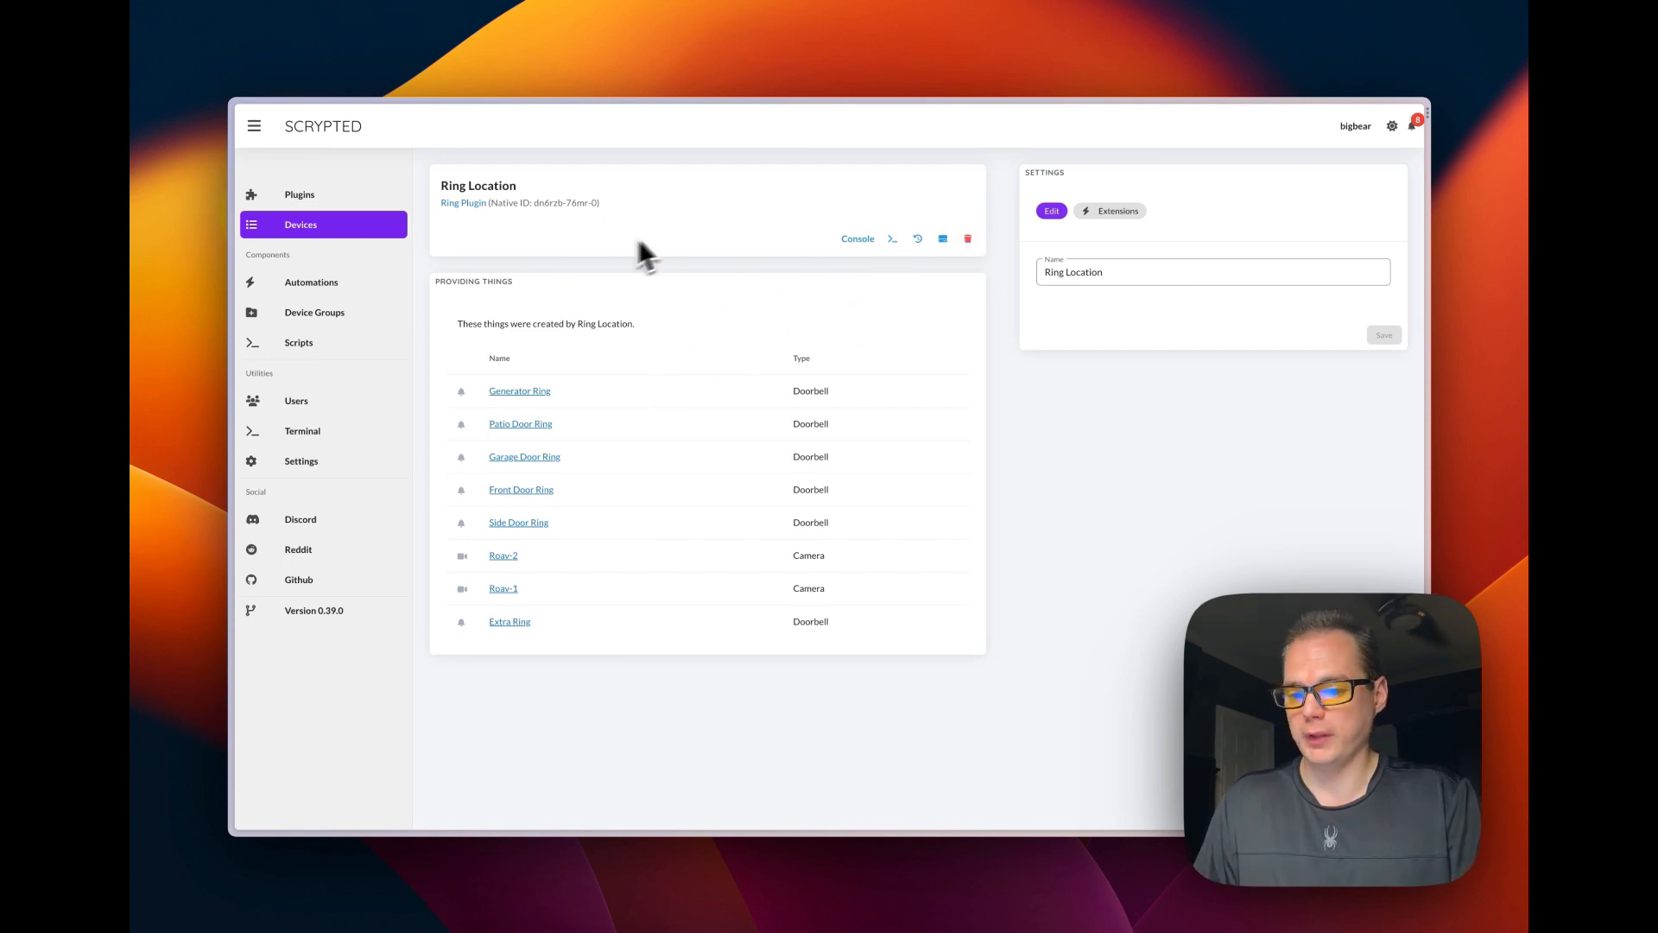
{"action": "mouse_move", "coordinate": [541, 414]}
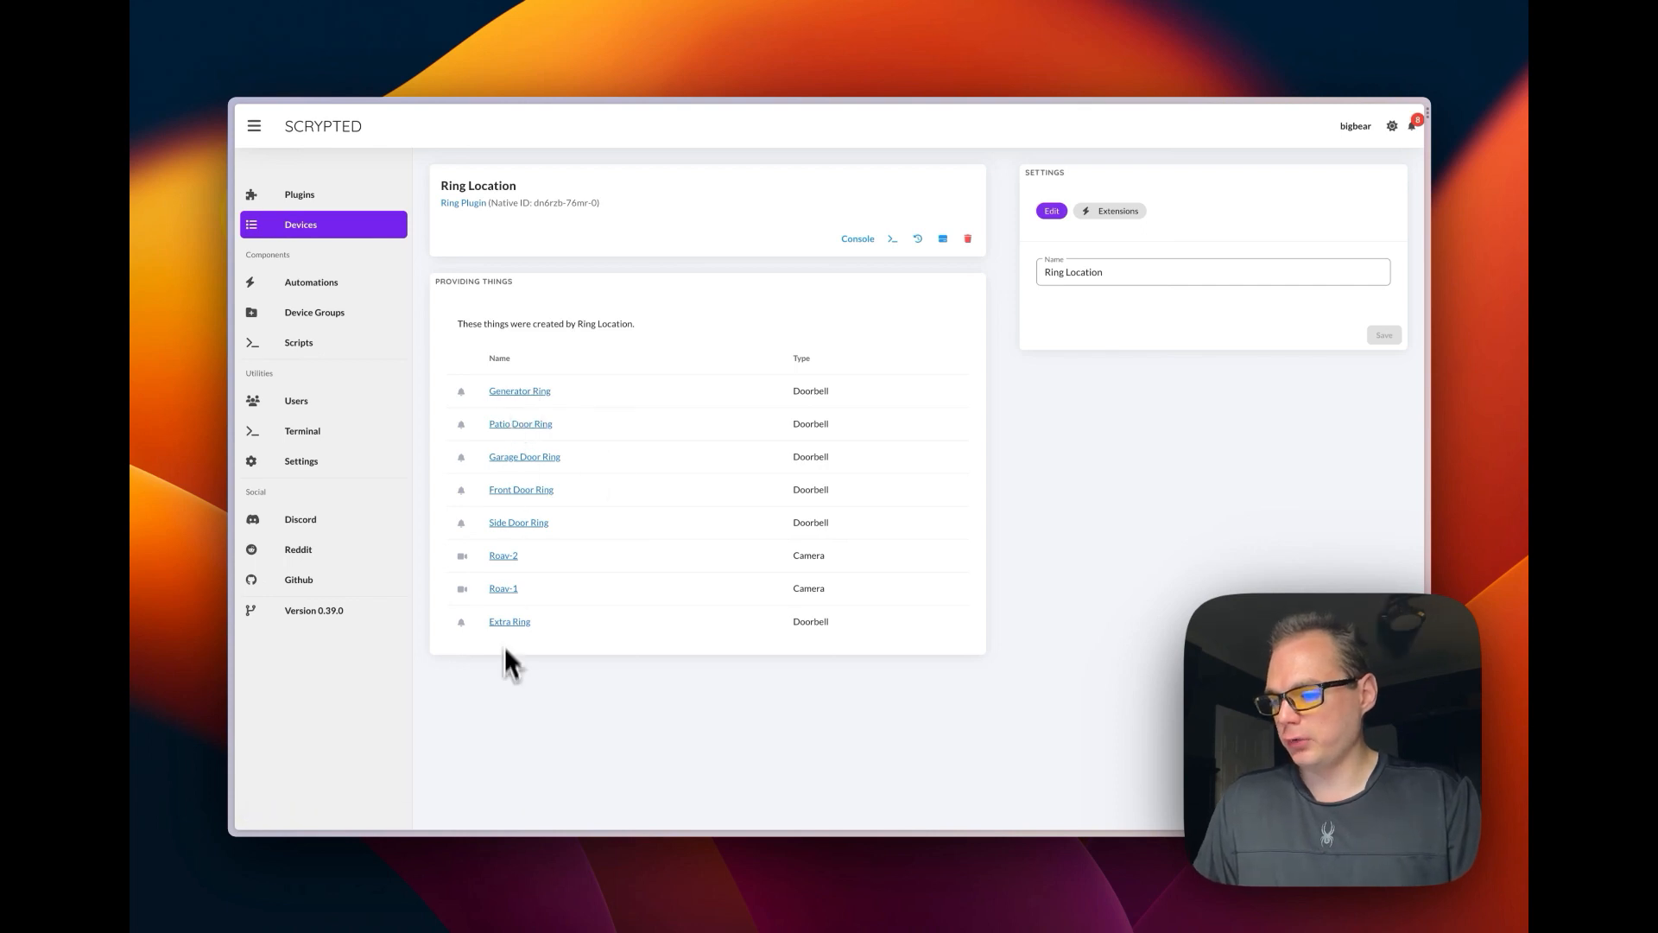
{"action": "mouse_move", "coordinate": [515, 544]}
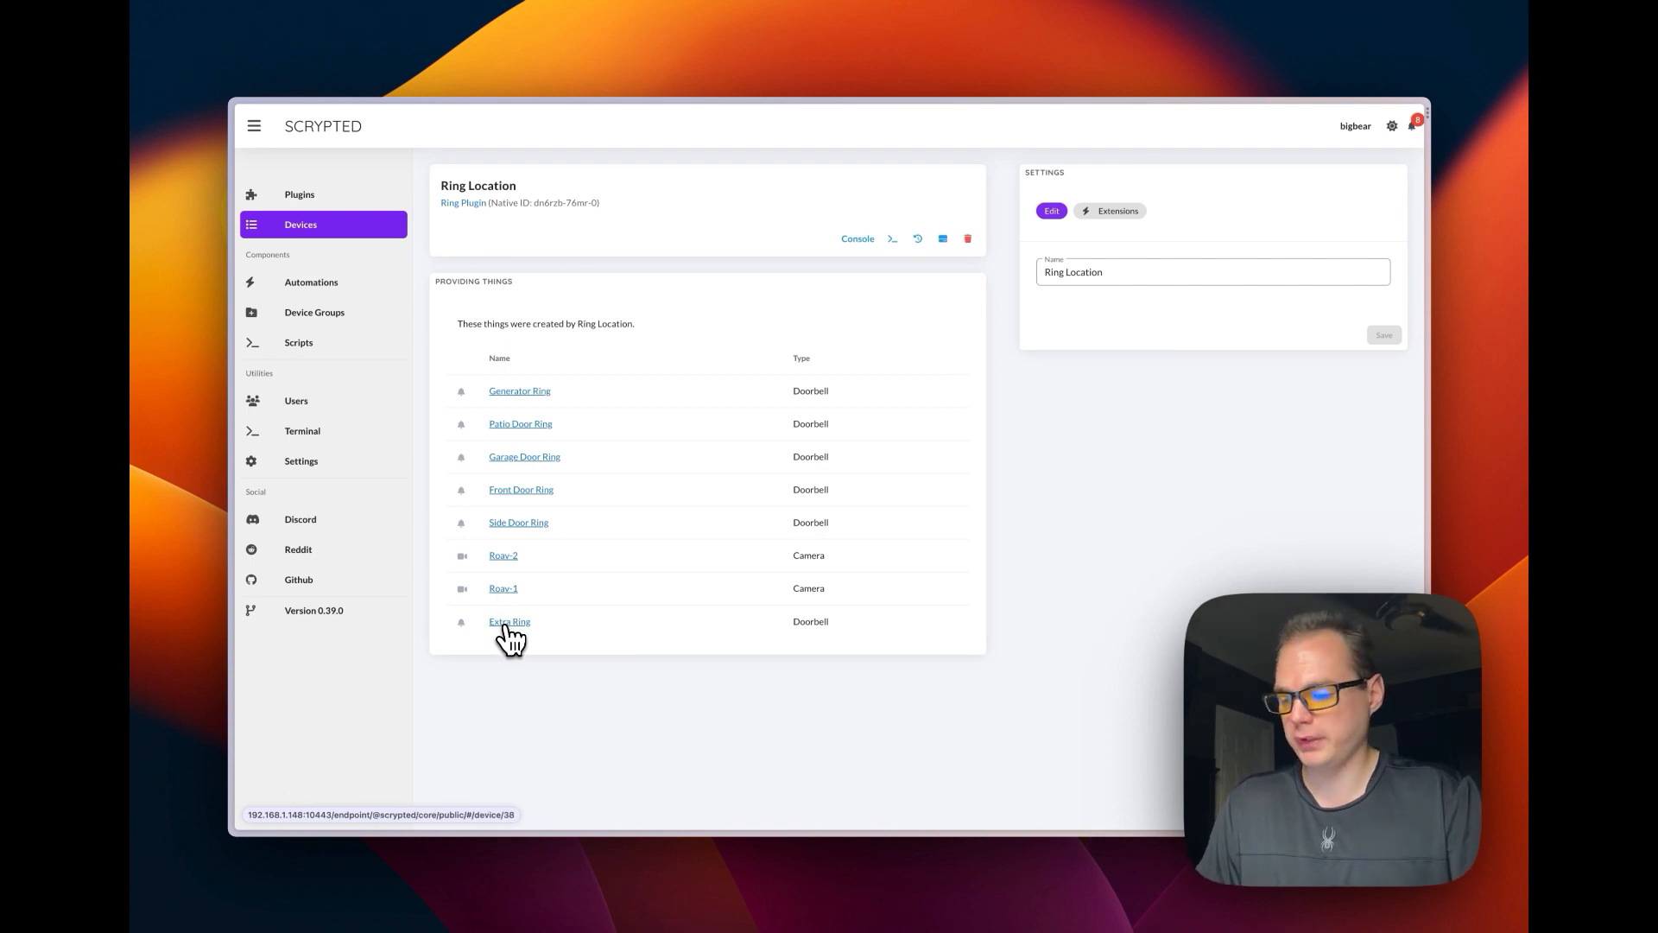
Step: Show the Extra Ring doorbell's motion video clips for June 28, 2023
{"action": "left_click", "coordinate": [508, 620]}
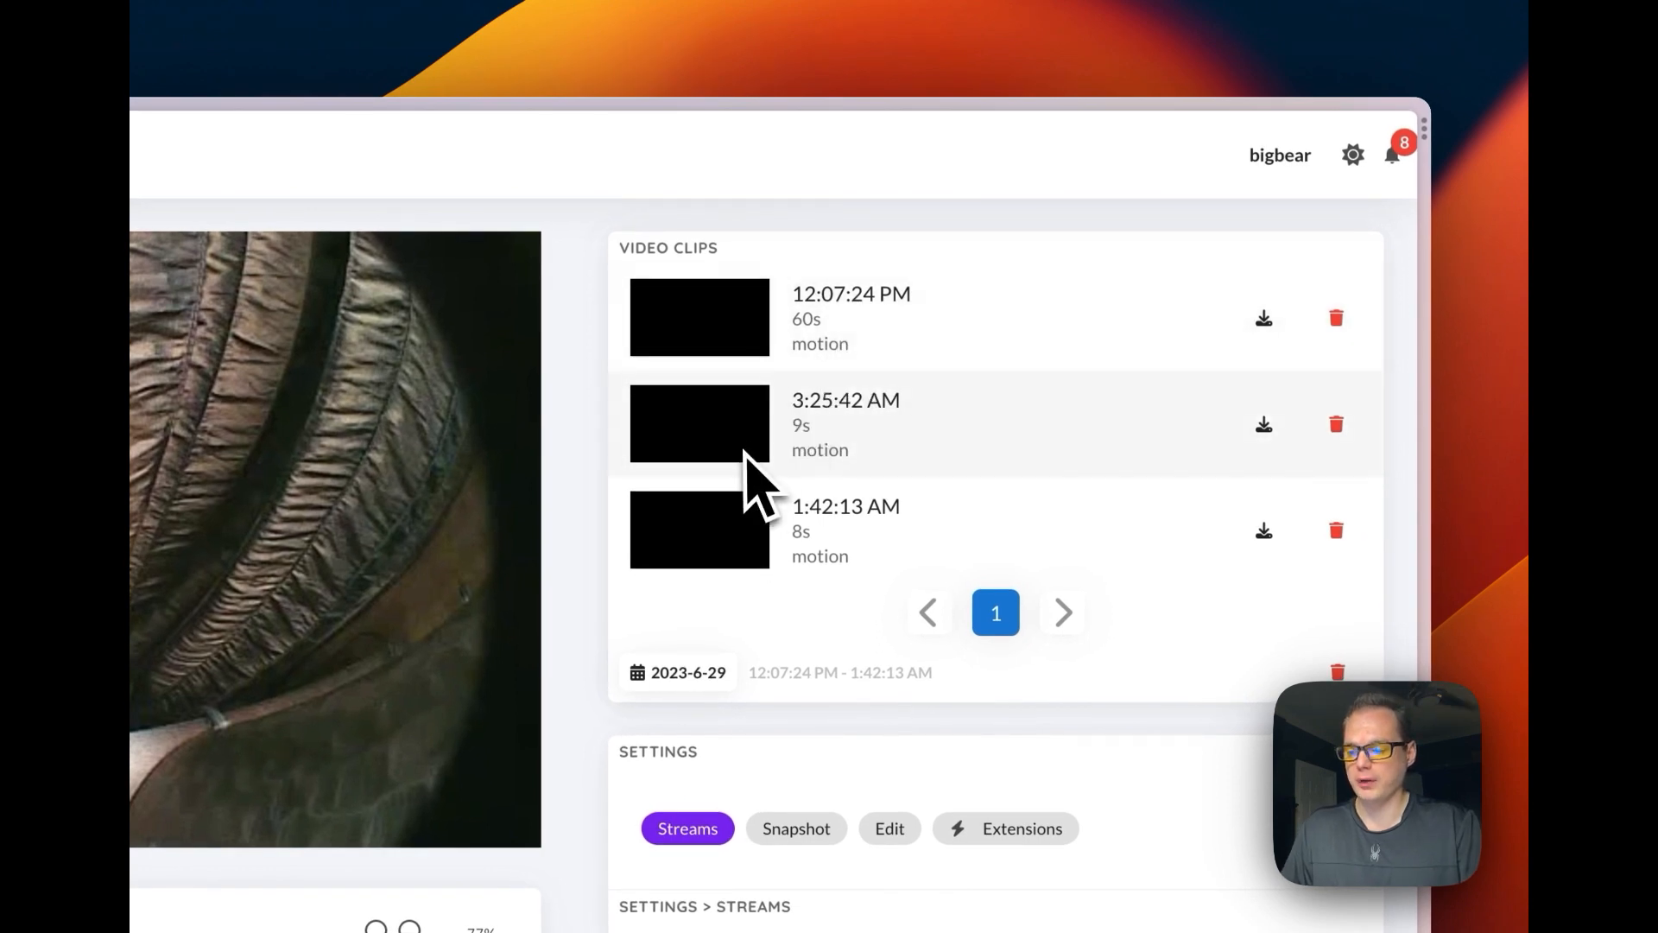
{"action": "mouse_move", "coordinate": [1275, 385]}
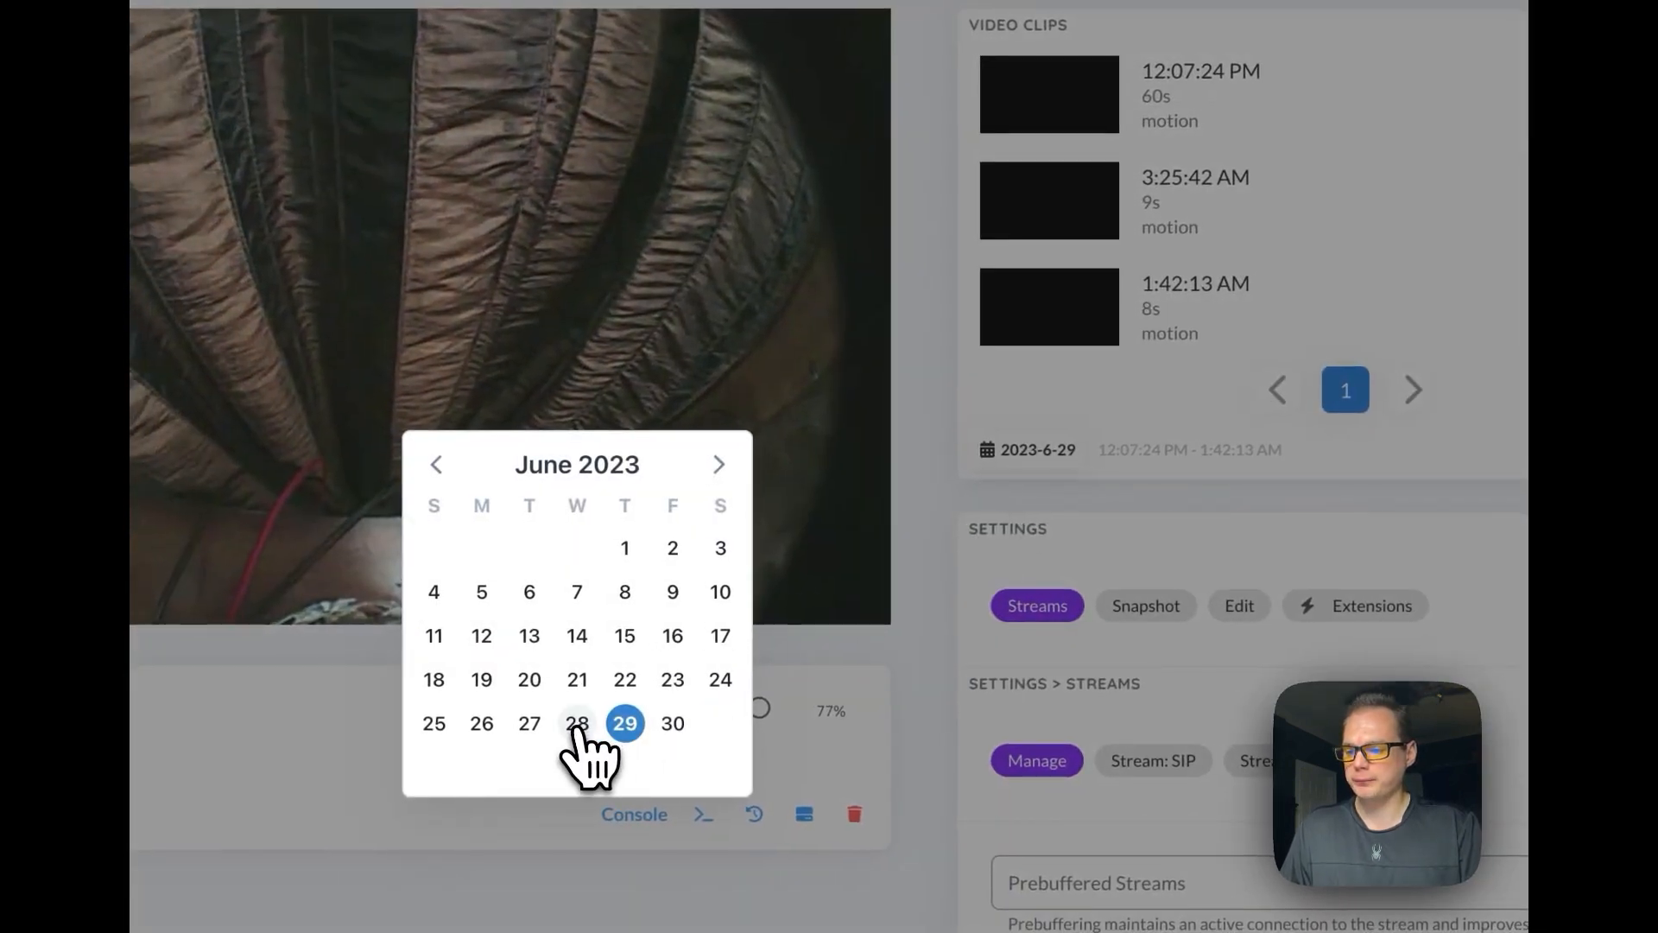
{"action": "left_click", "coordinate": [577, 722]}
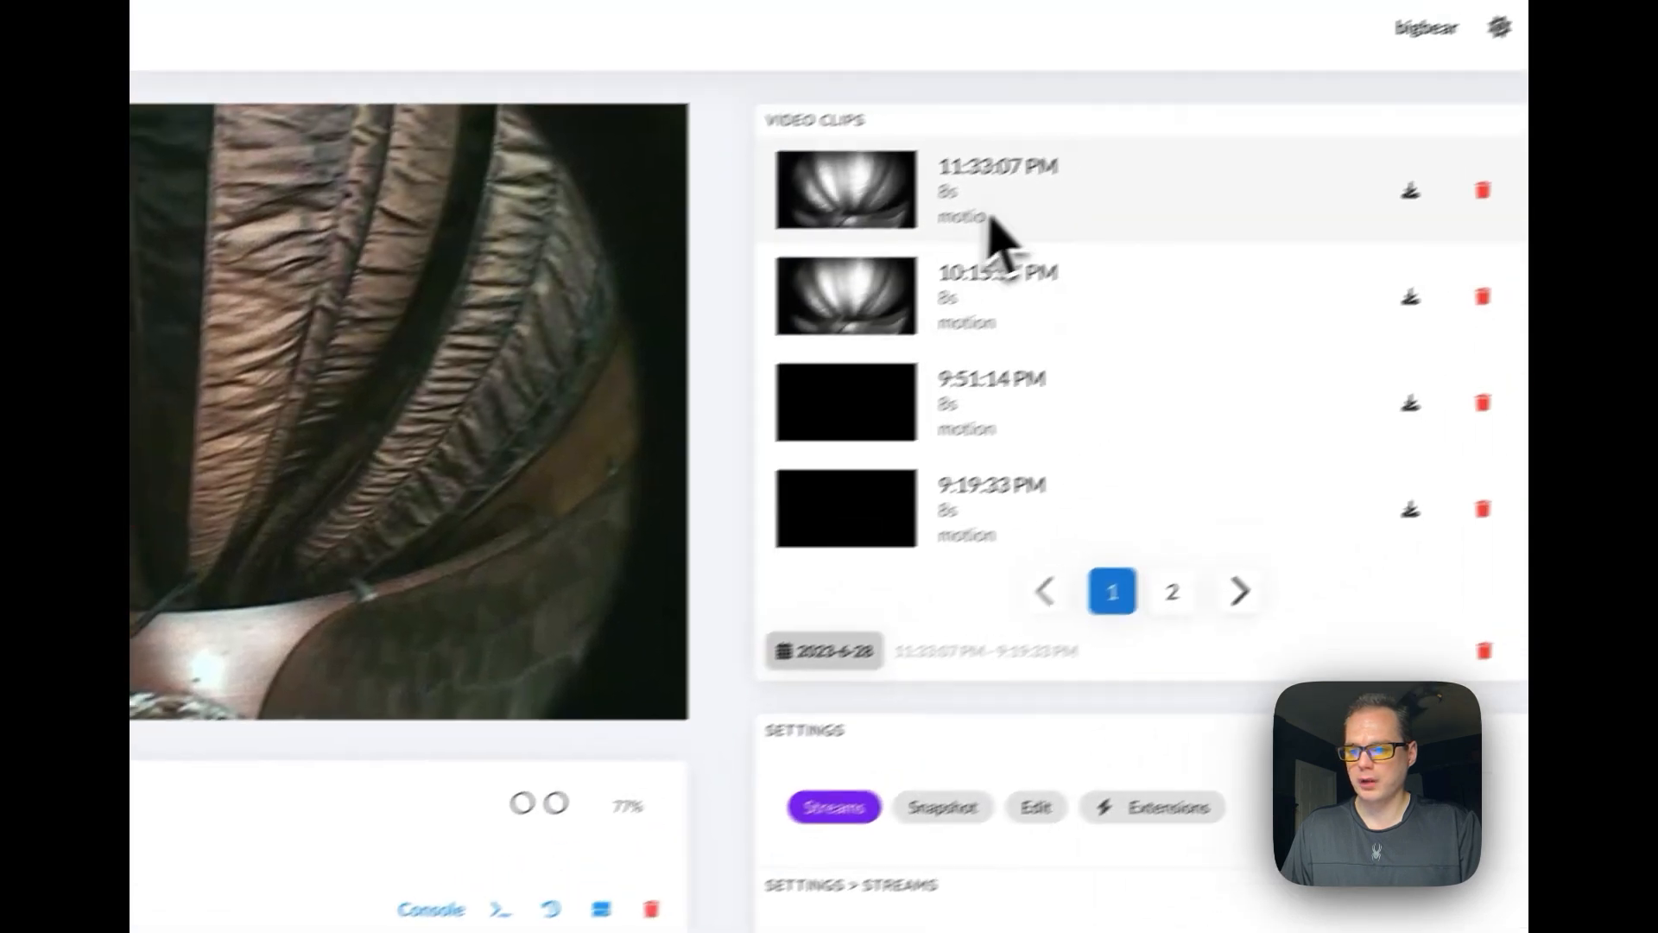
{"action": "scroll", "scroll_direction": "down", "scroll_amount": 3}
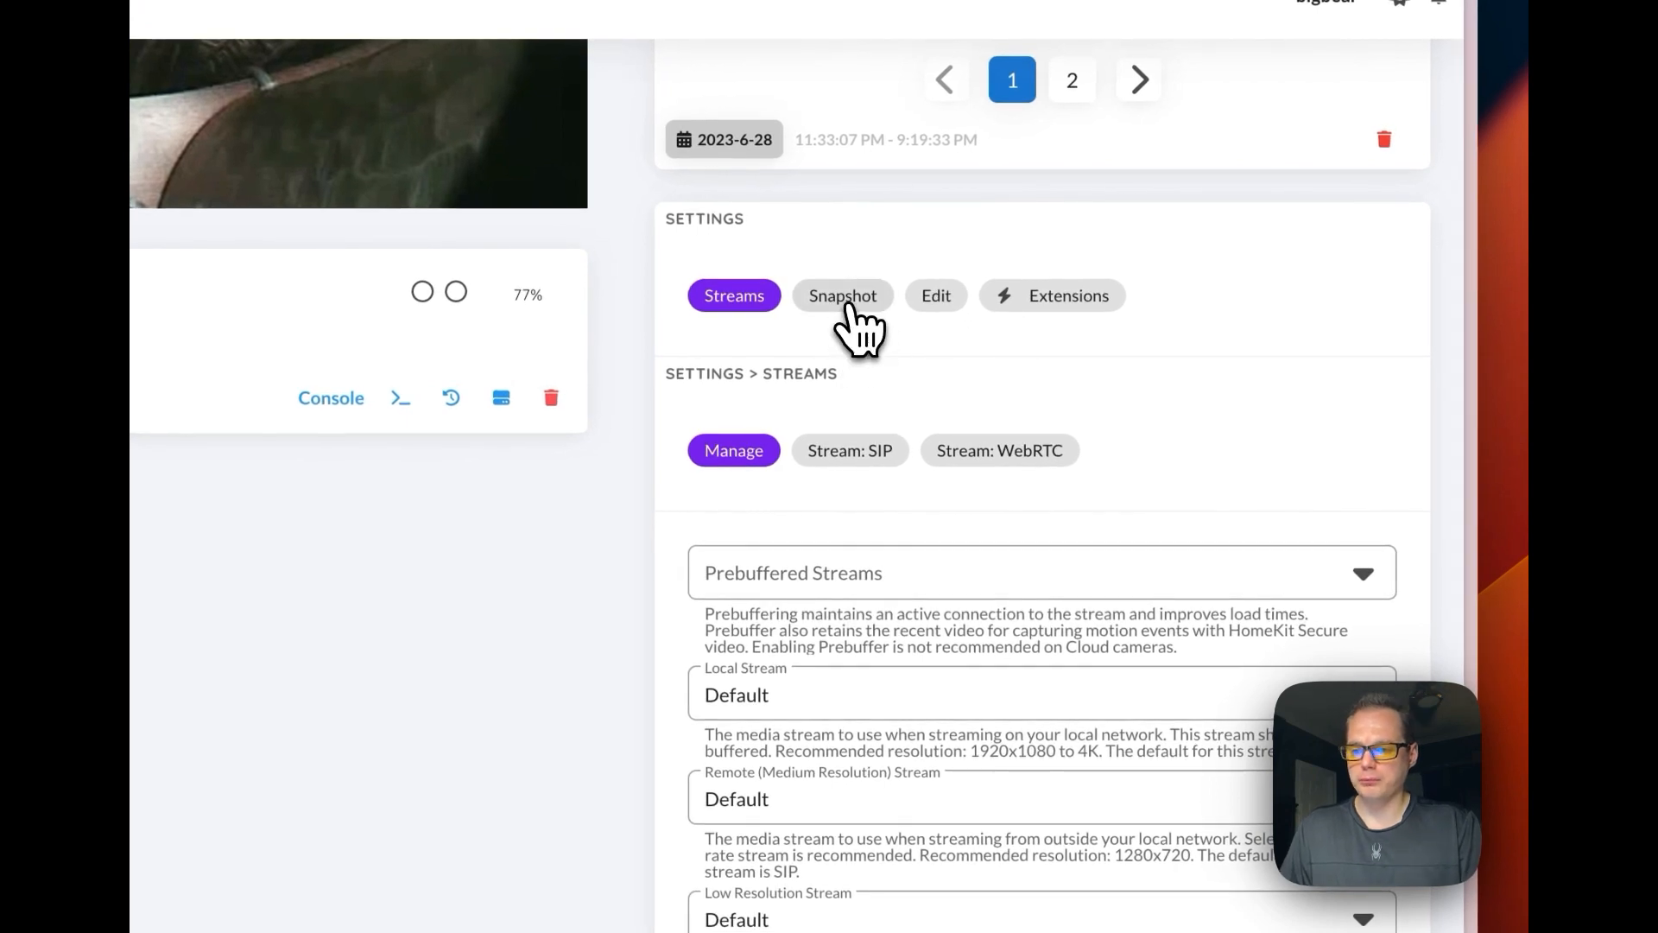
Step: Rename the doorbell to 'extra-ring' and keep its type as Doorbell
{"action": "left_click", "coordinate": [843, 295]}
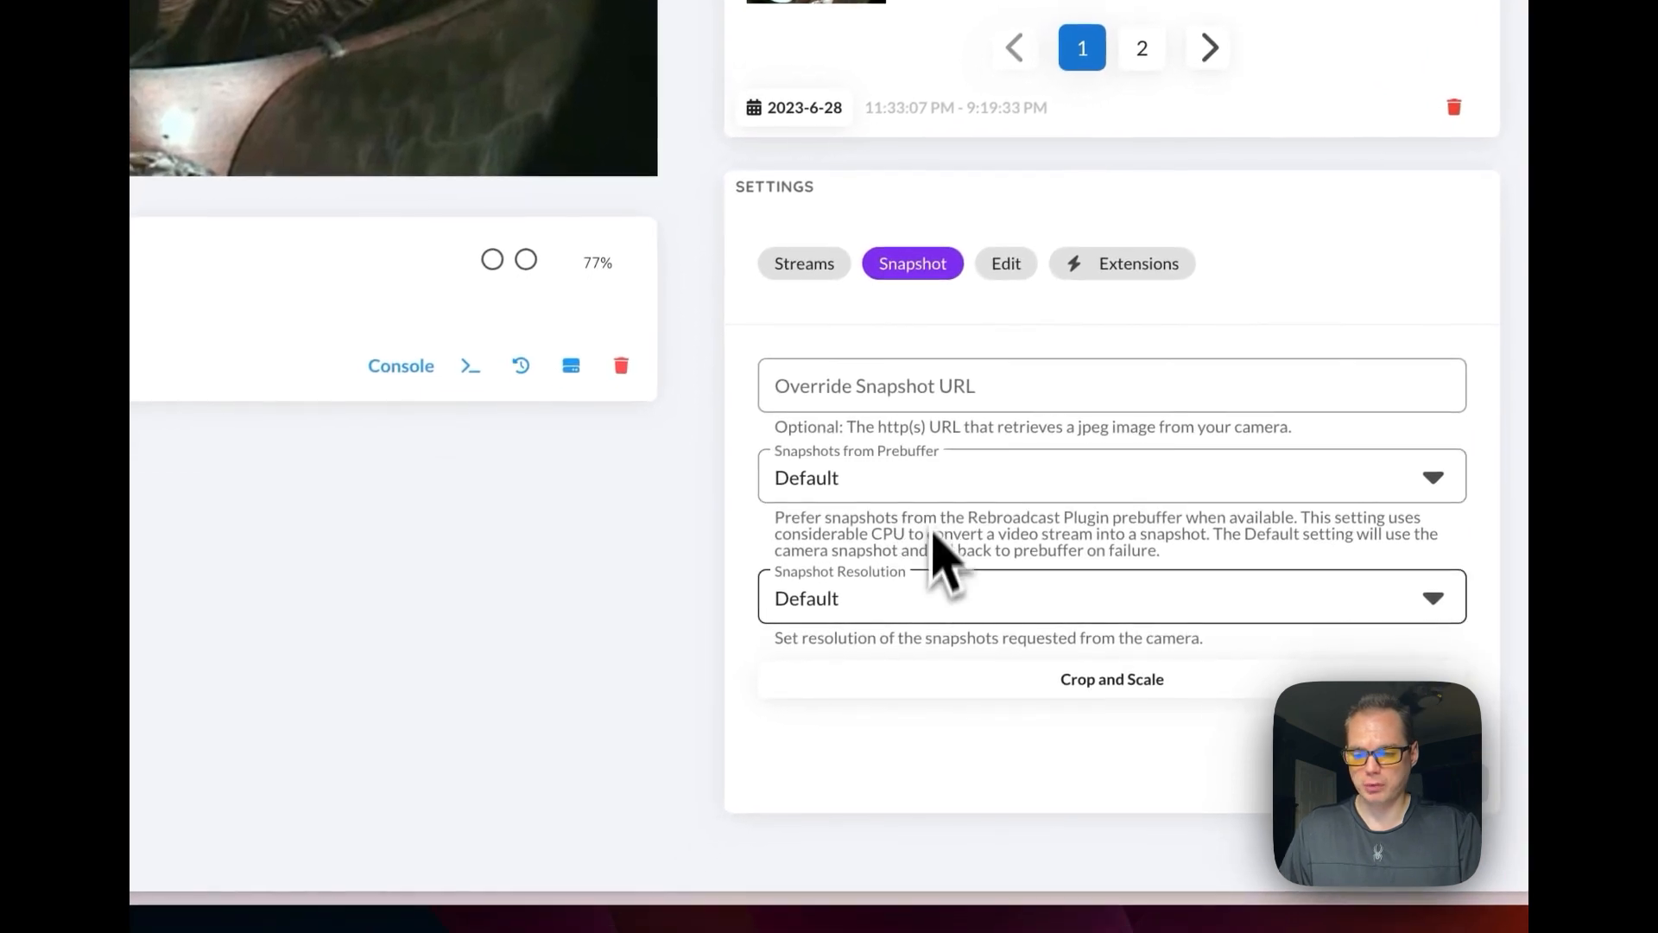
{"action": "mouse_move", "coordinate": [968, 634]}
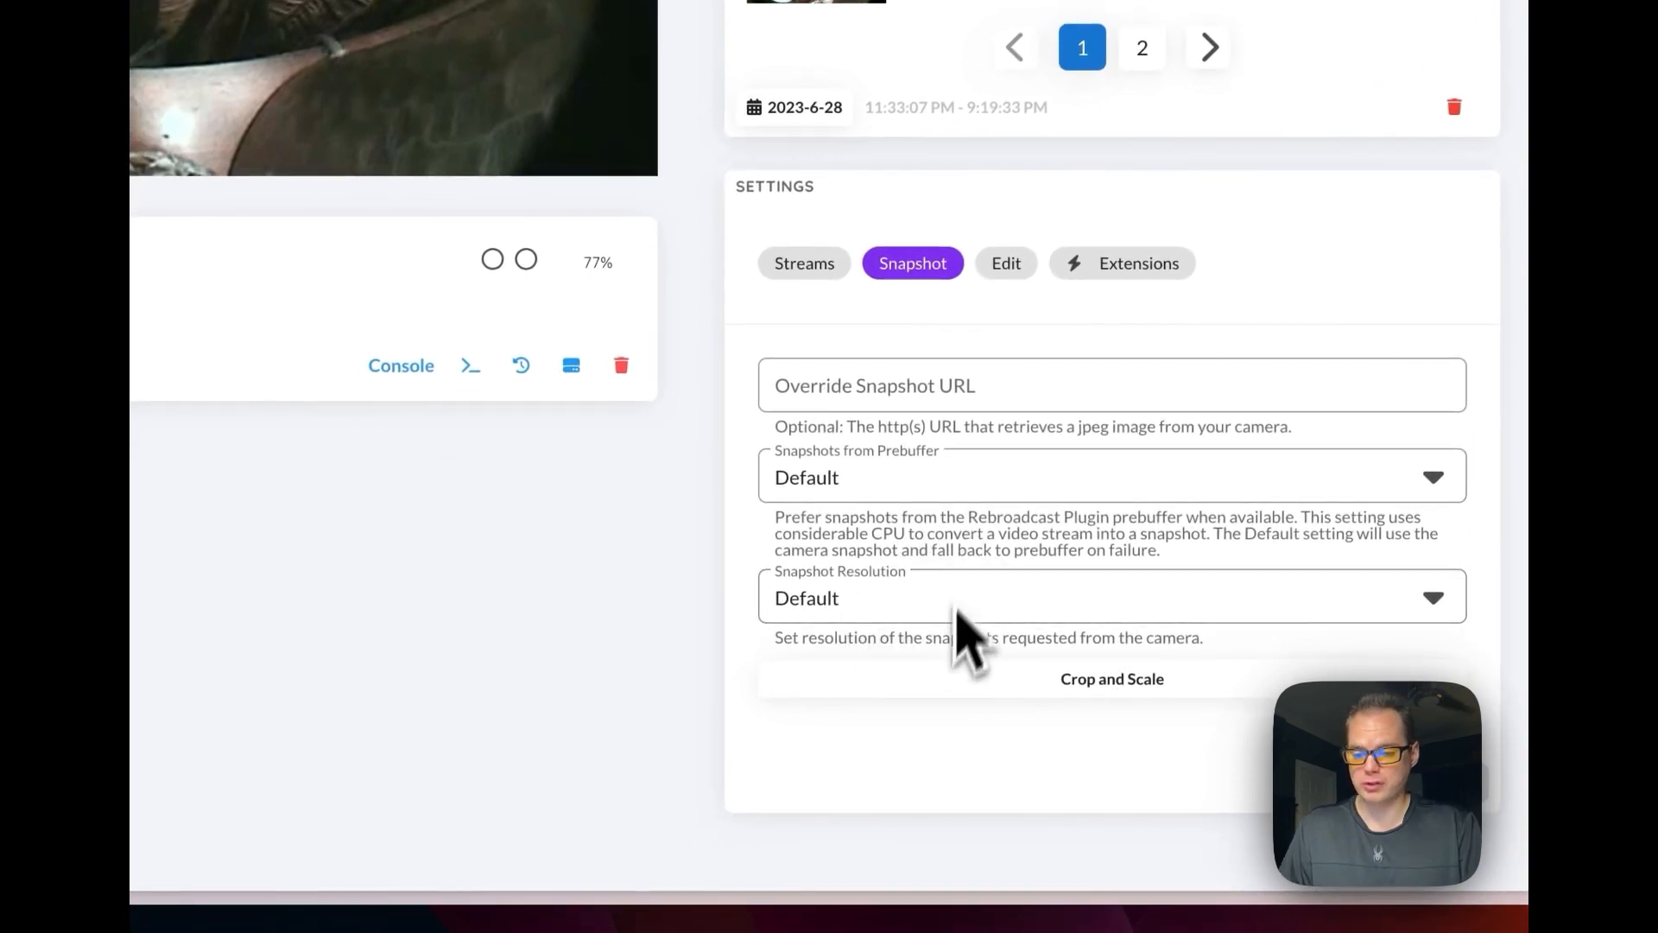
{"action": "left_click", "coordinate": [1004, 262]}
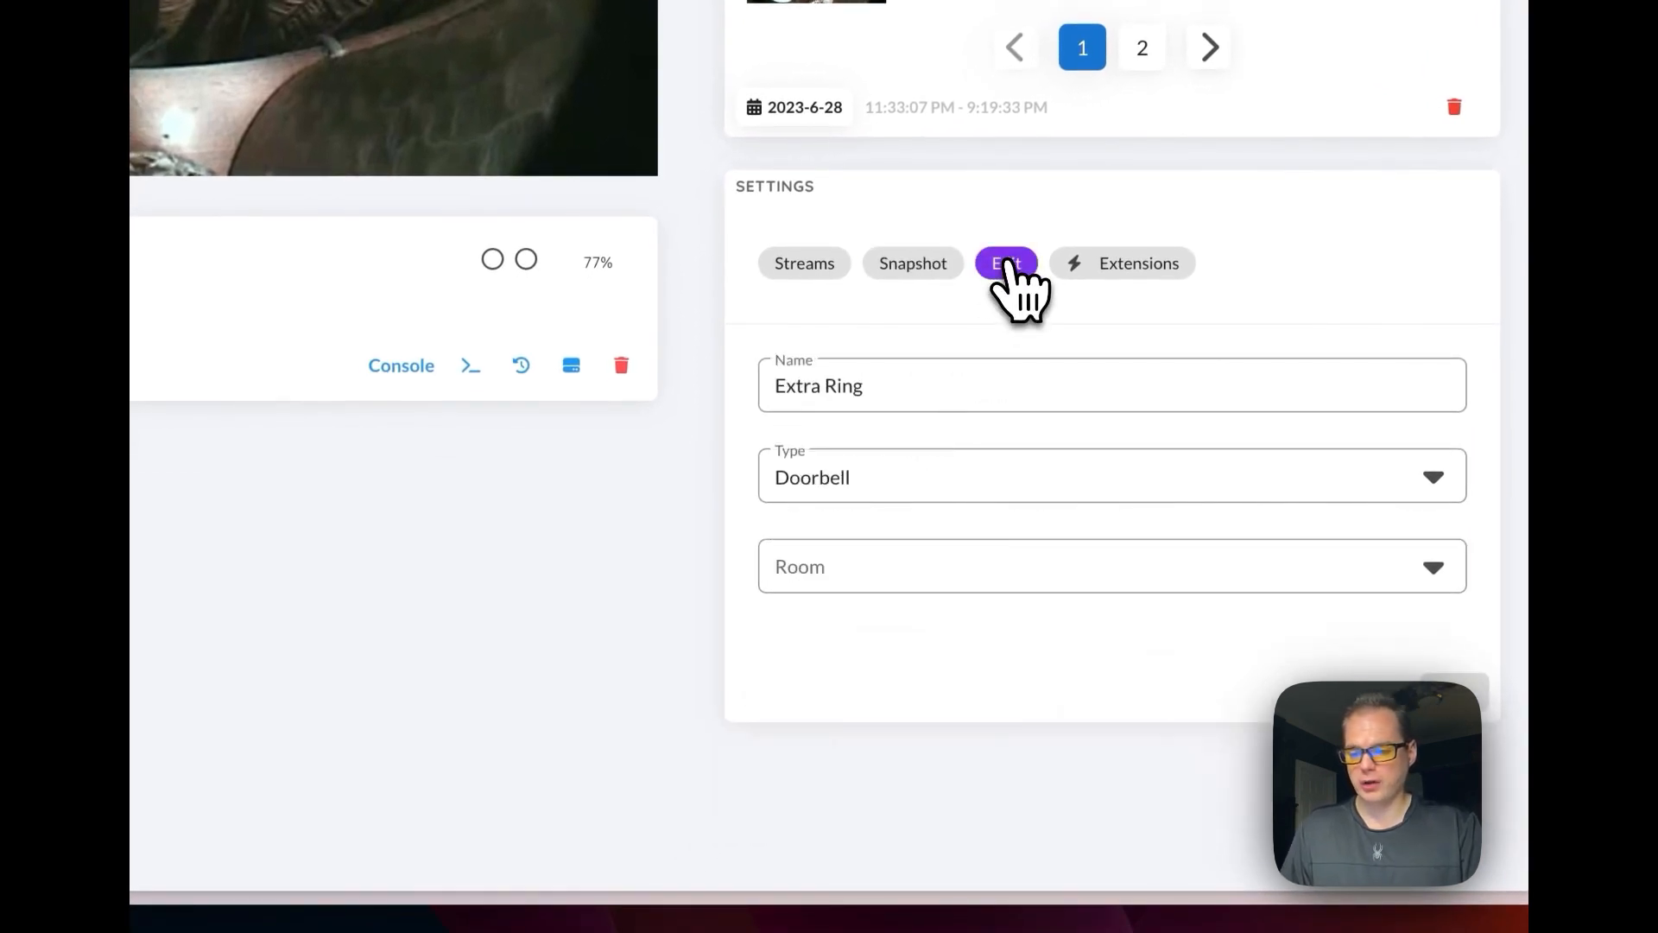
{"action": "left_click", "coordinate": [1004, 263]}
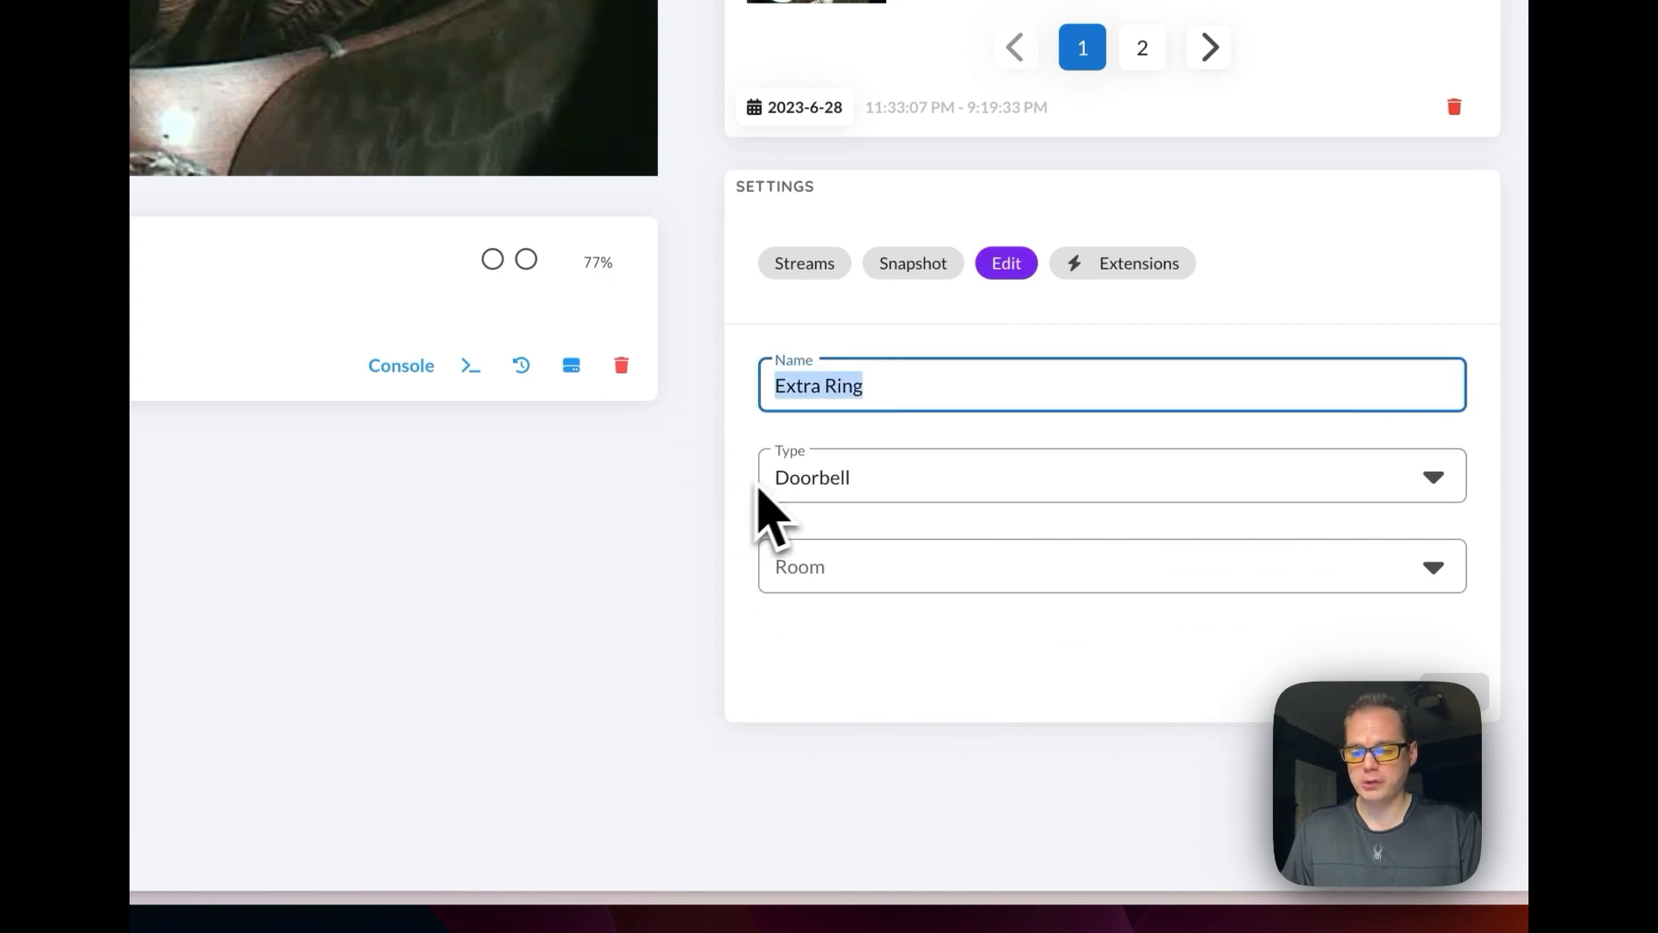
{"action": "mouse_move", "coordinate": [678, 533]}
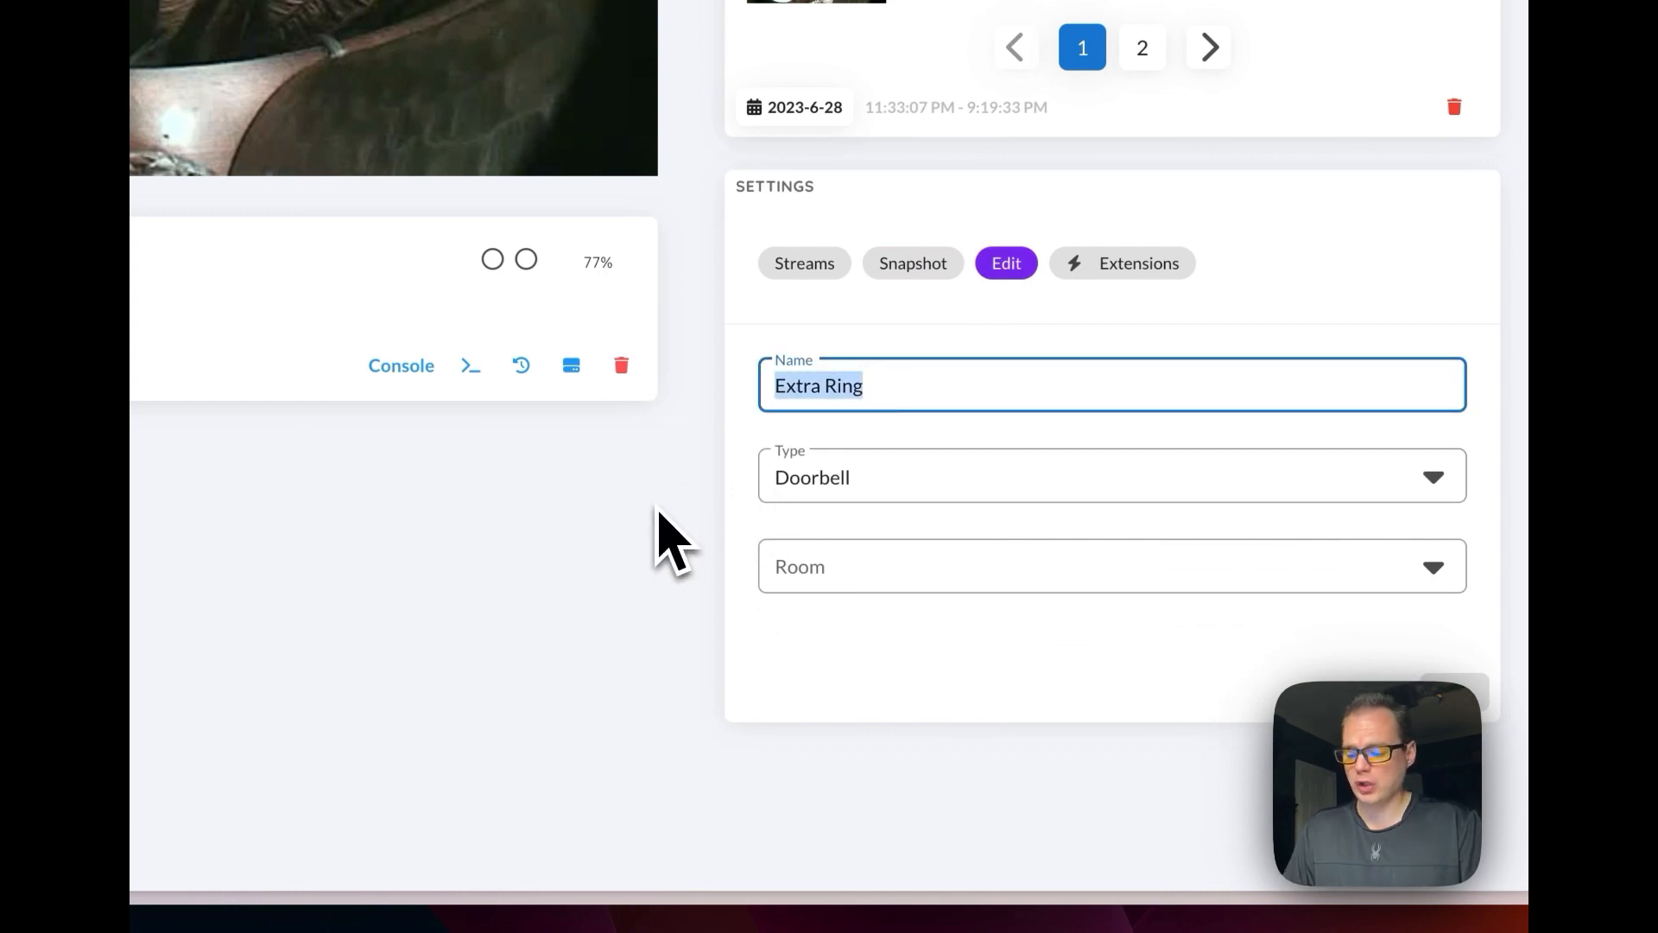
{"action": "mouse_move", "coordinate": [713, 528]}
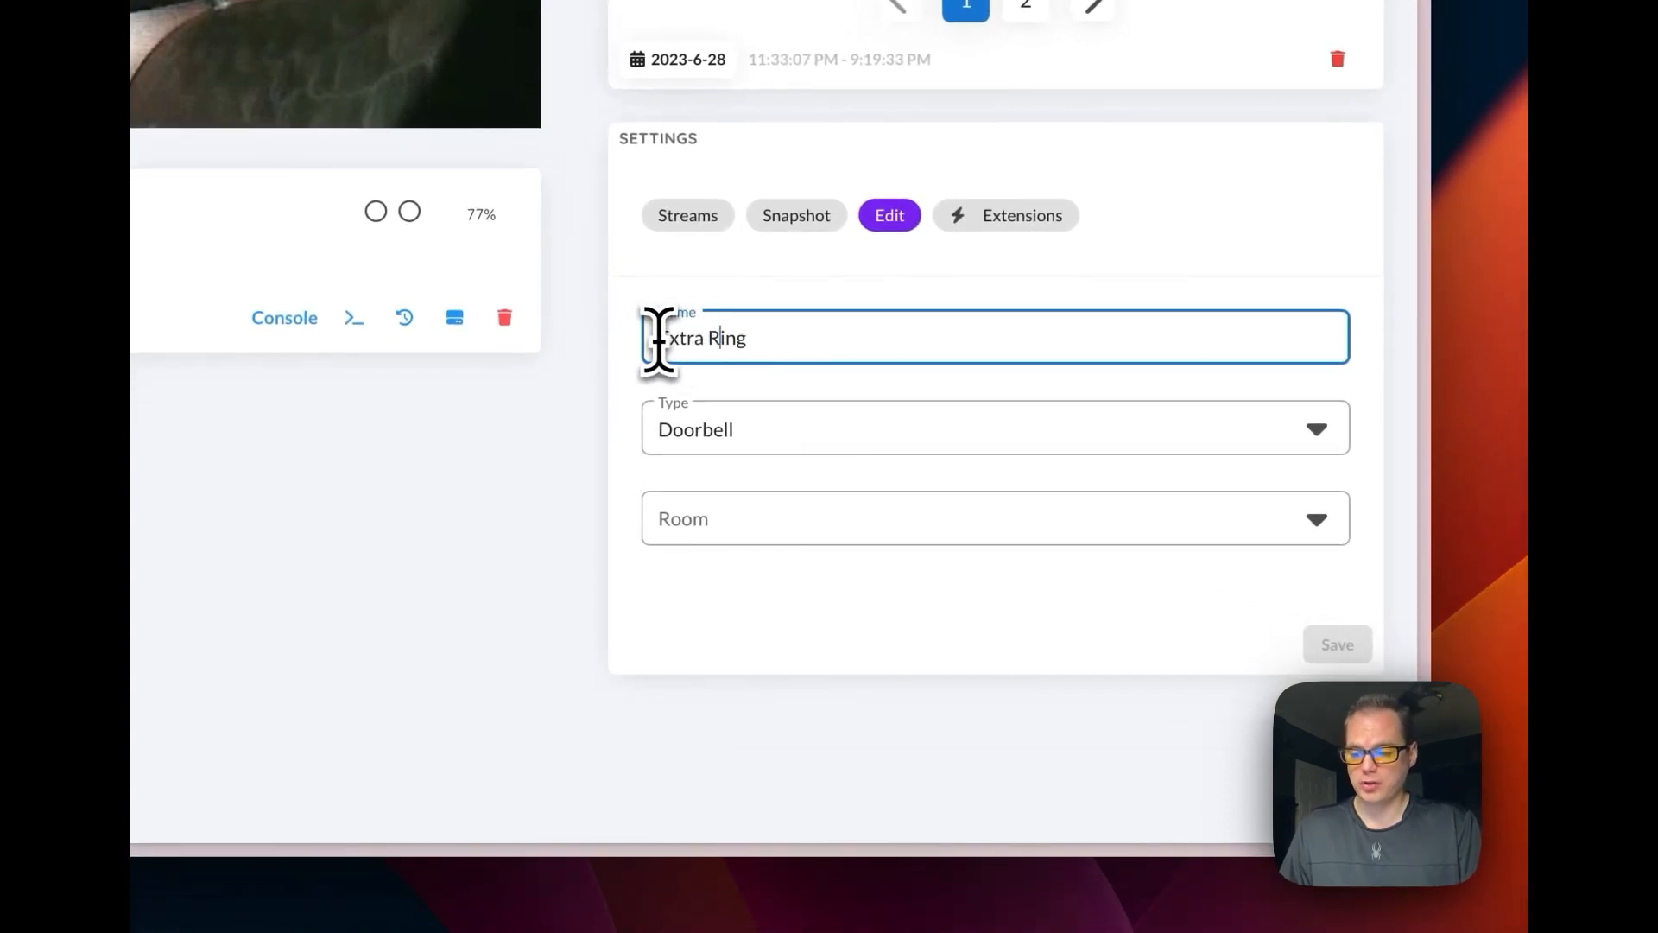
{"action": "type", "text": "extra Ring"}
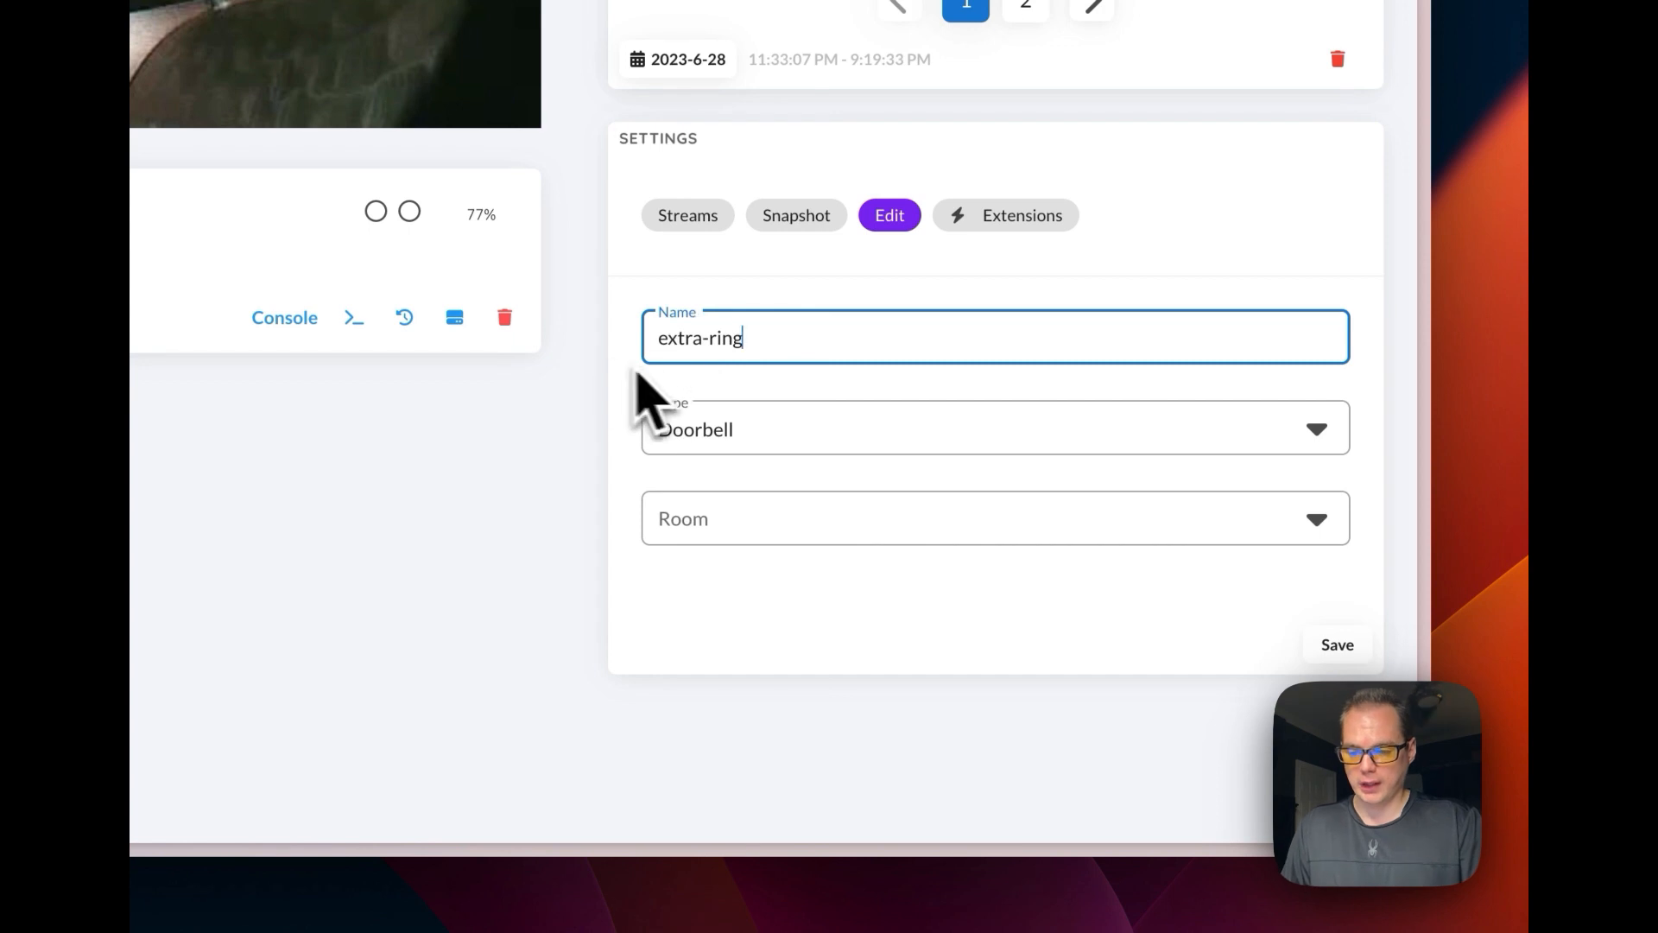
{"action": "mouse_move", "coordinate": [782, 432]}
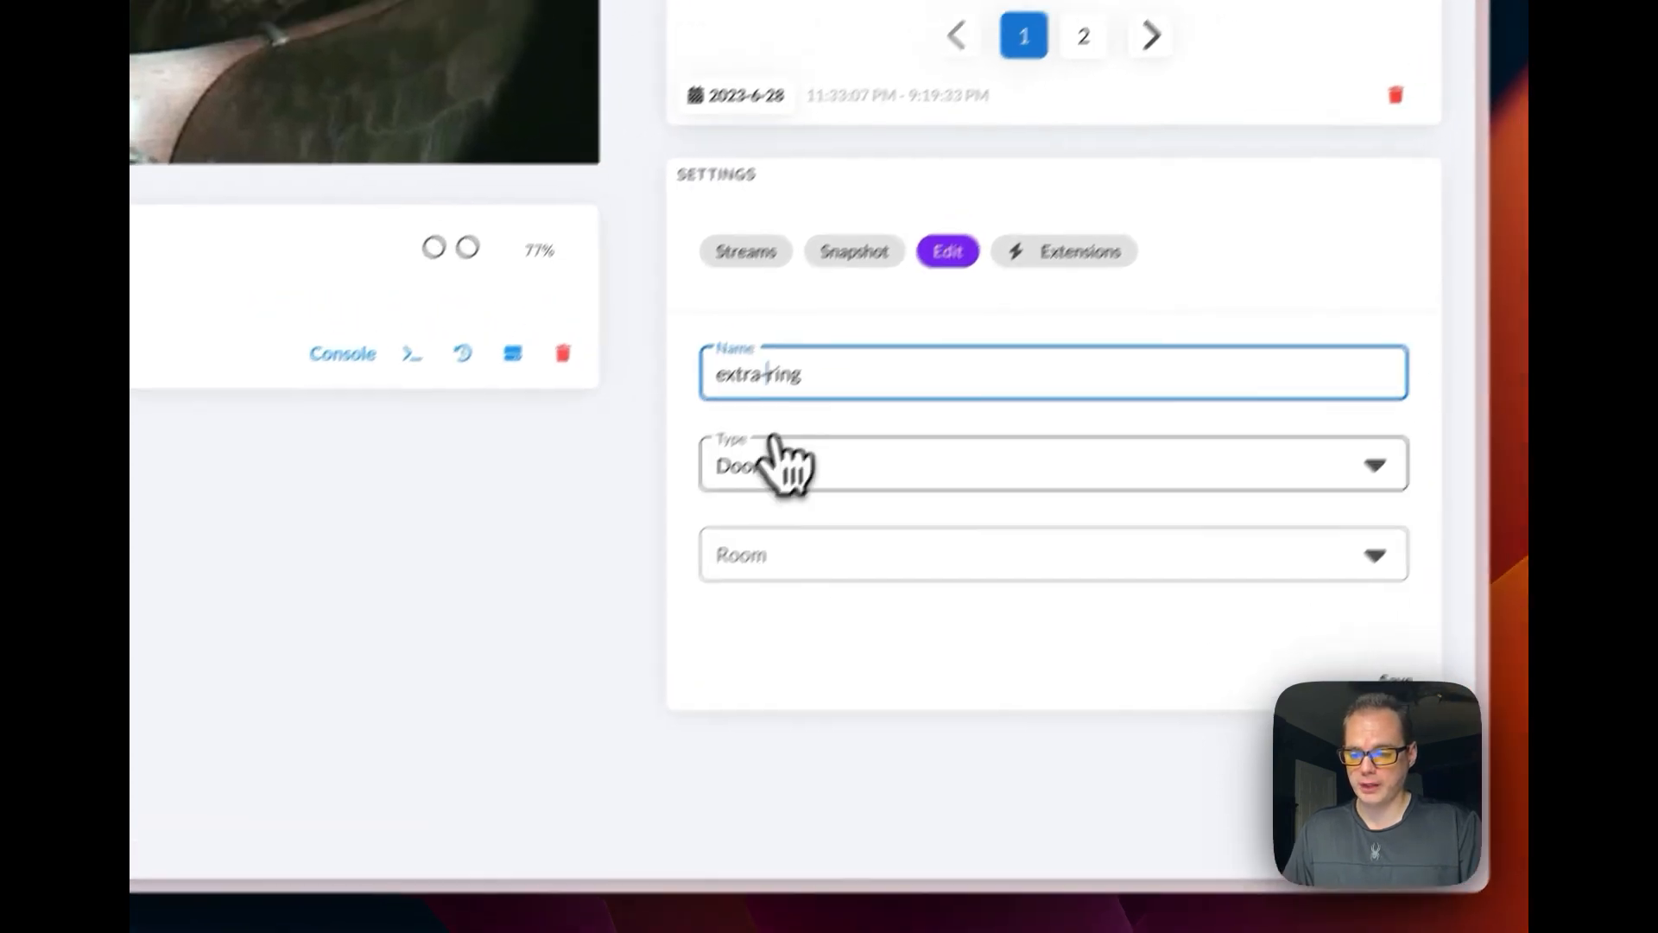
{"action": "left_click", "coordinate": [1054, 465]}
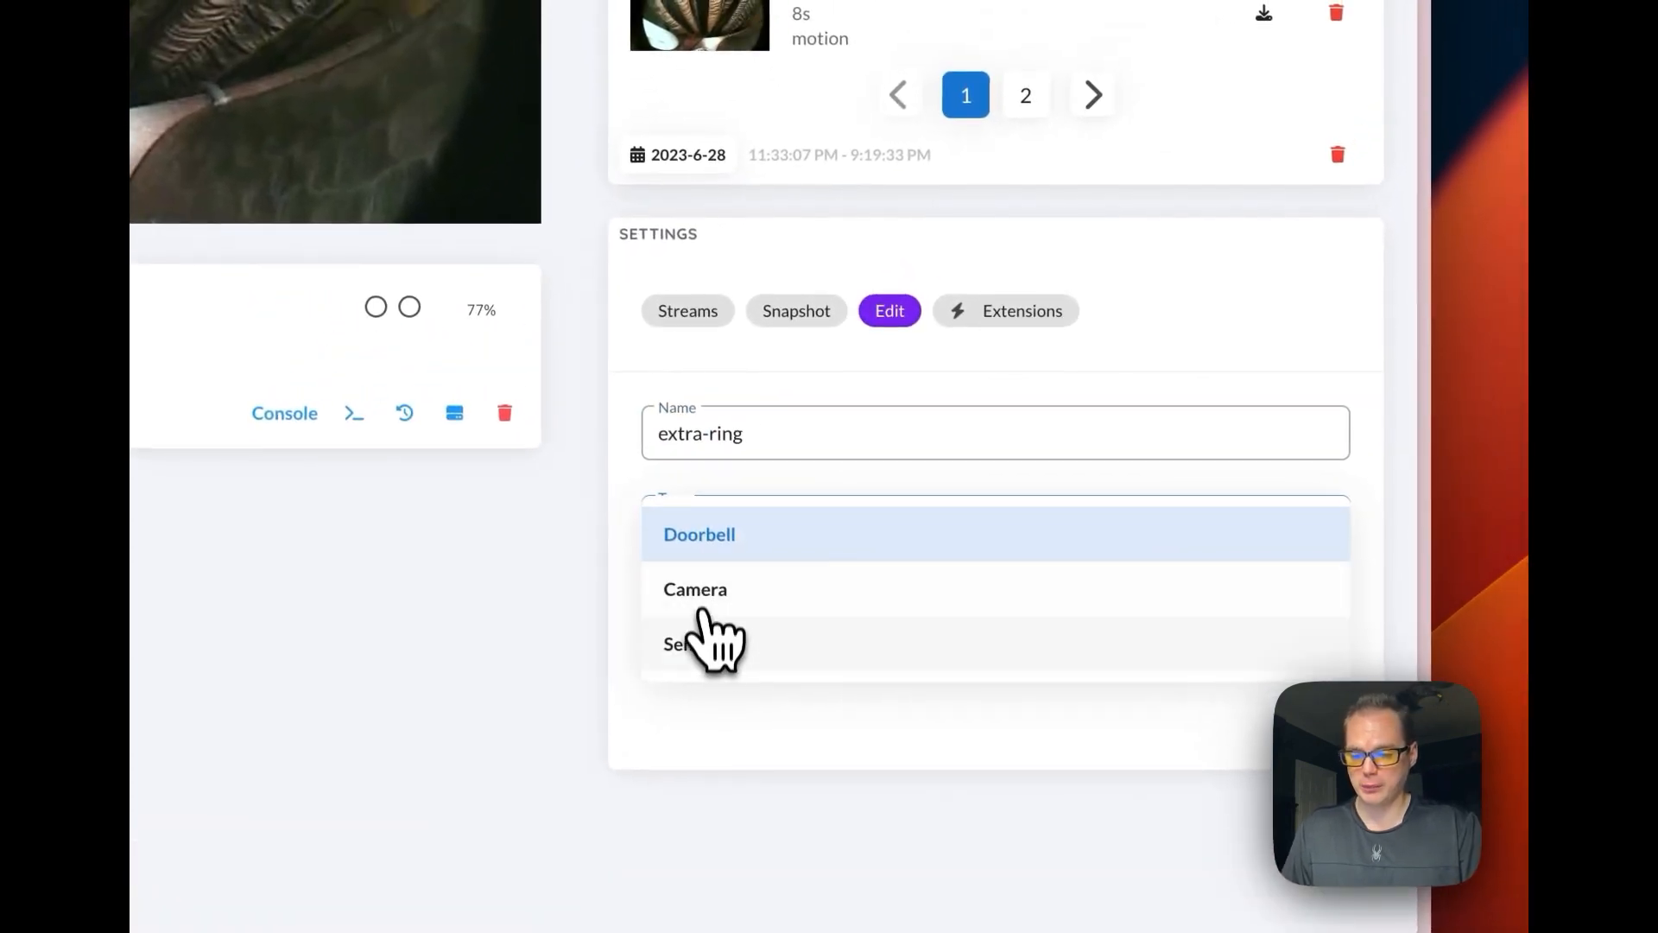
{"action": "left_click", "coordinate": [700, 534]}
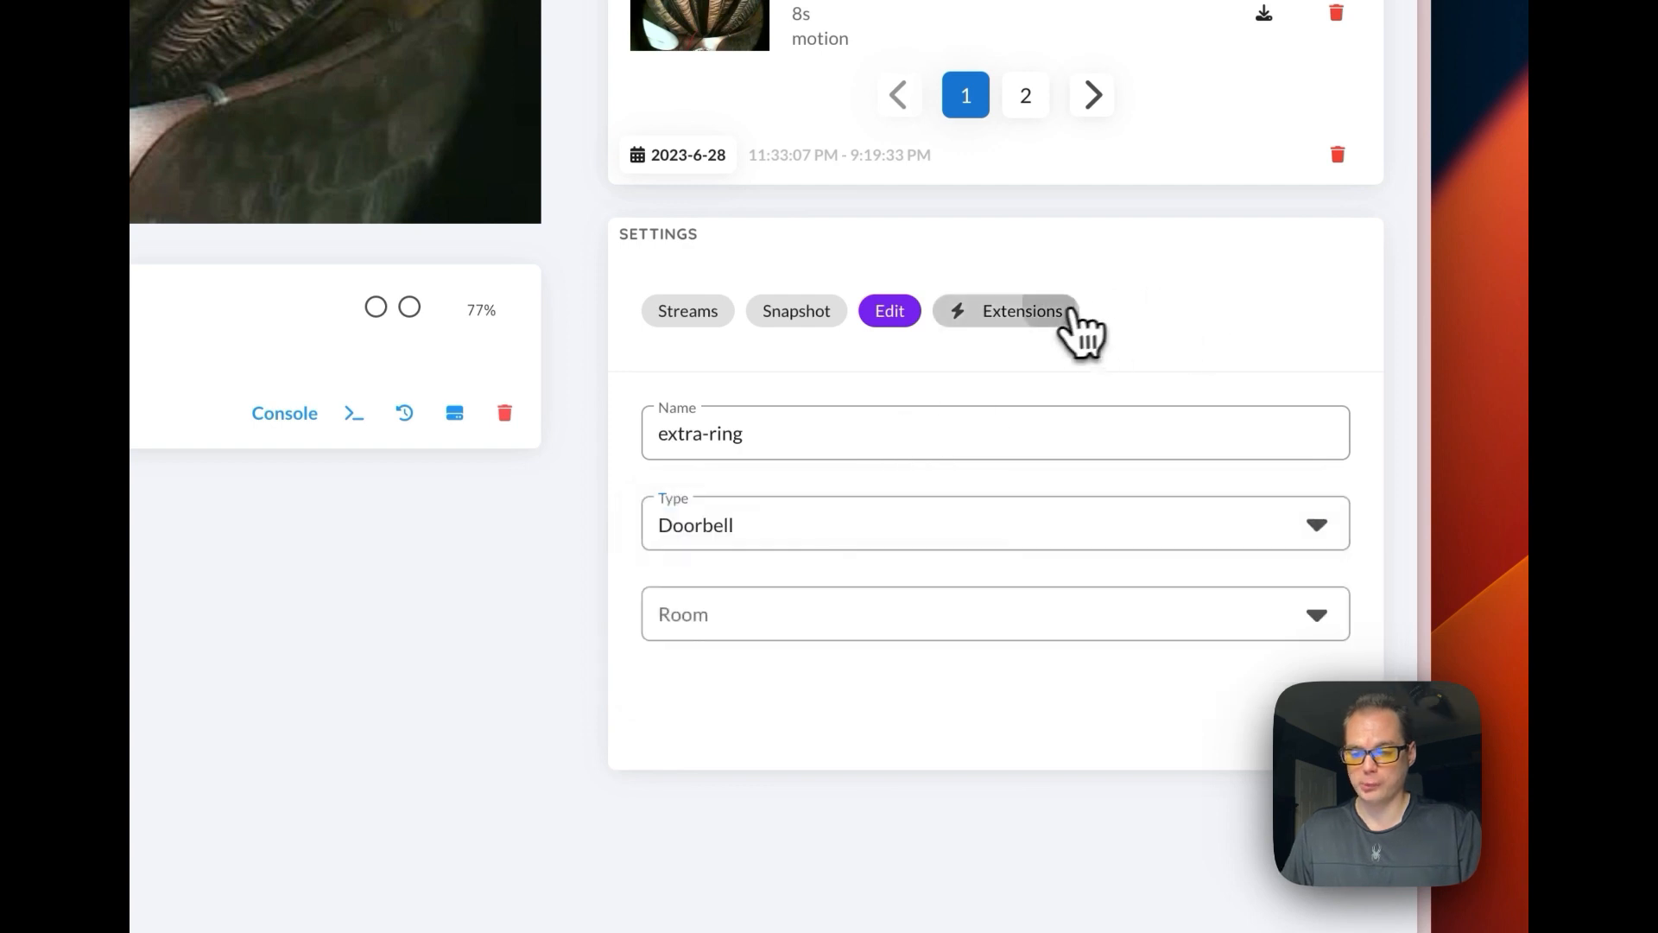
Step: View the doorbell's Extensions with Rebroadcast, Snapshot and WebRTC enabled
{"action": "left_click", "coordinate": [1021, 309]}
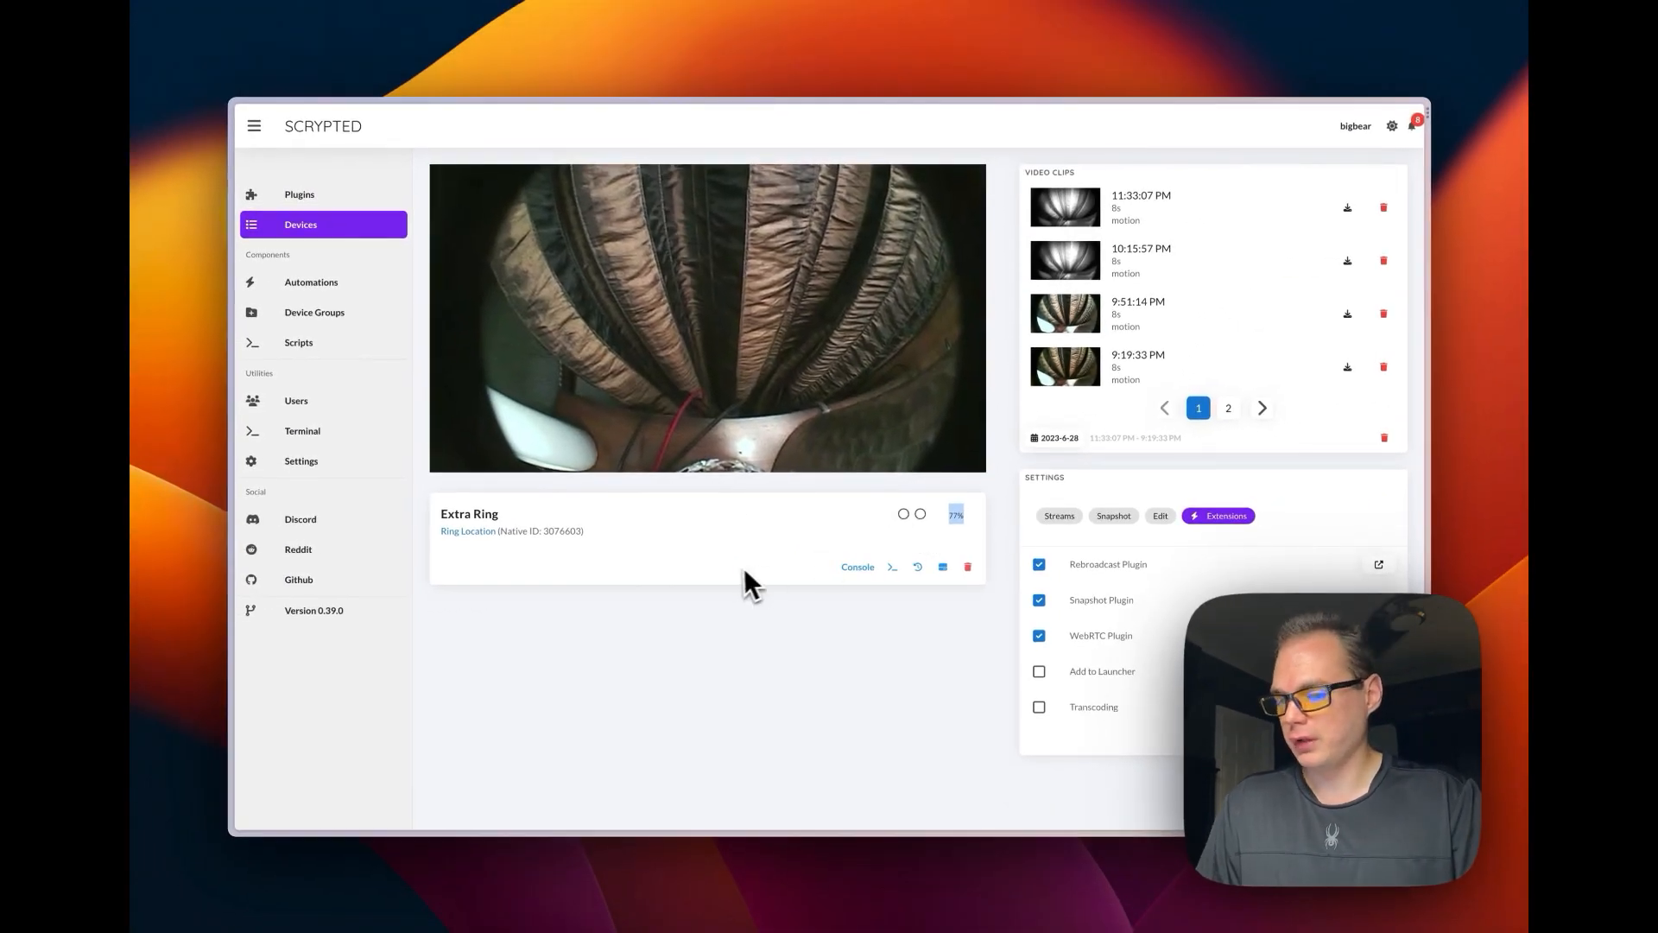
{"action": "mouse_move", "coordinate": [837, 622]}
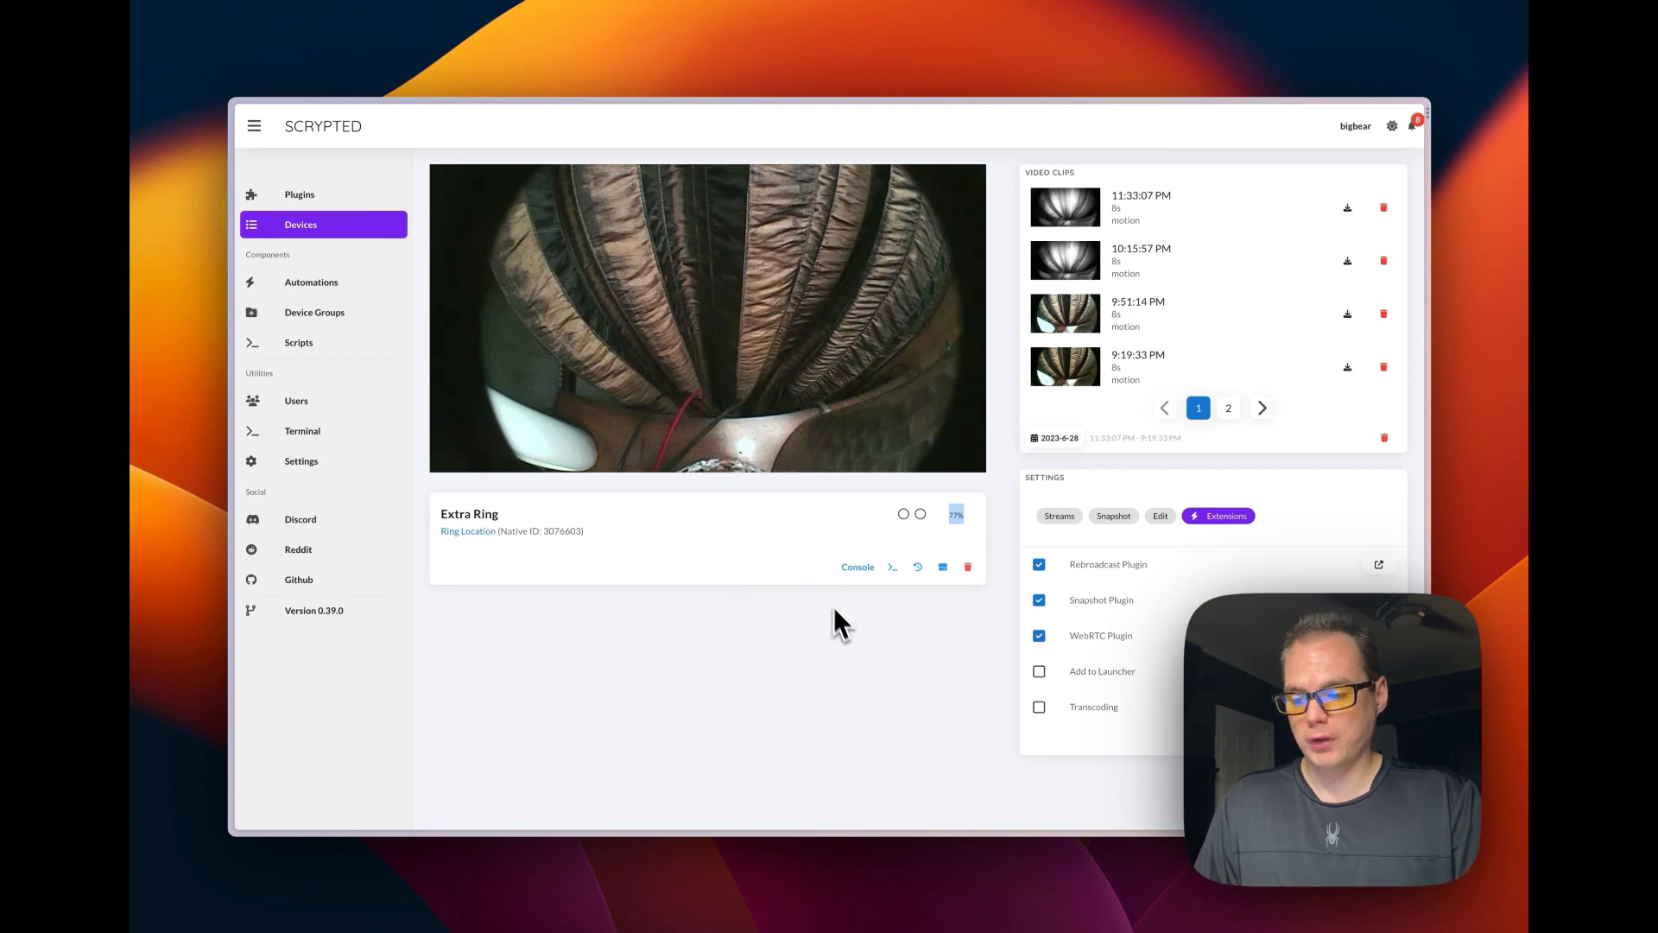
{"action": "mouse_move", "coordinate": [748, 624]}
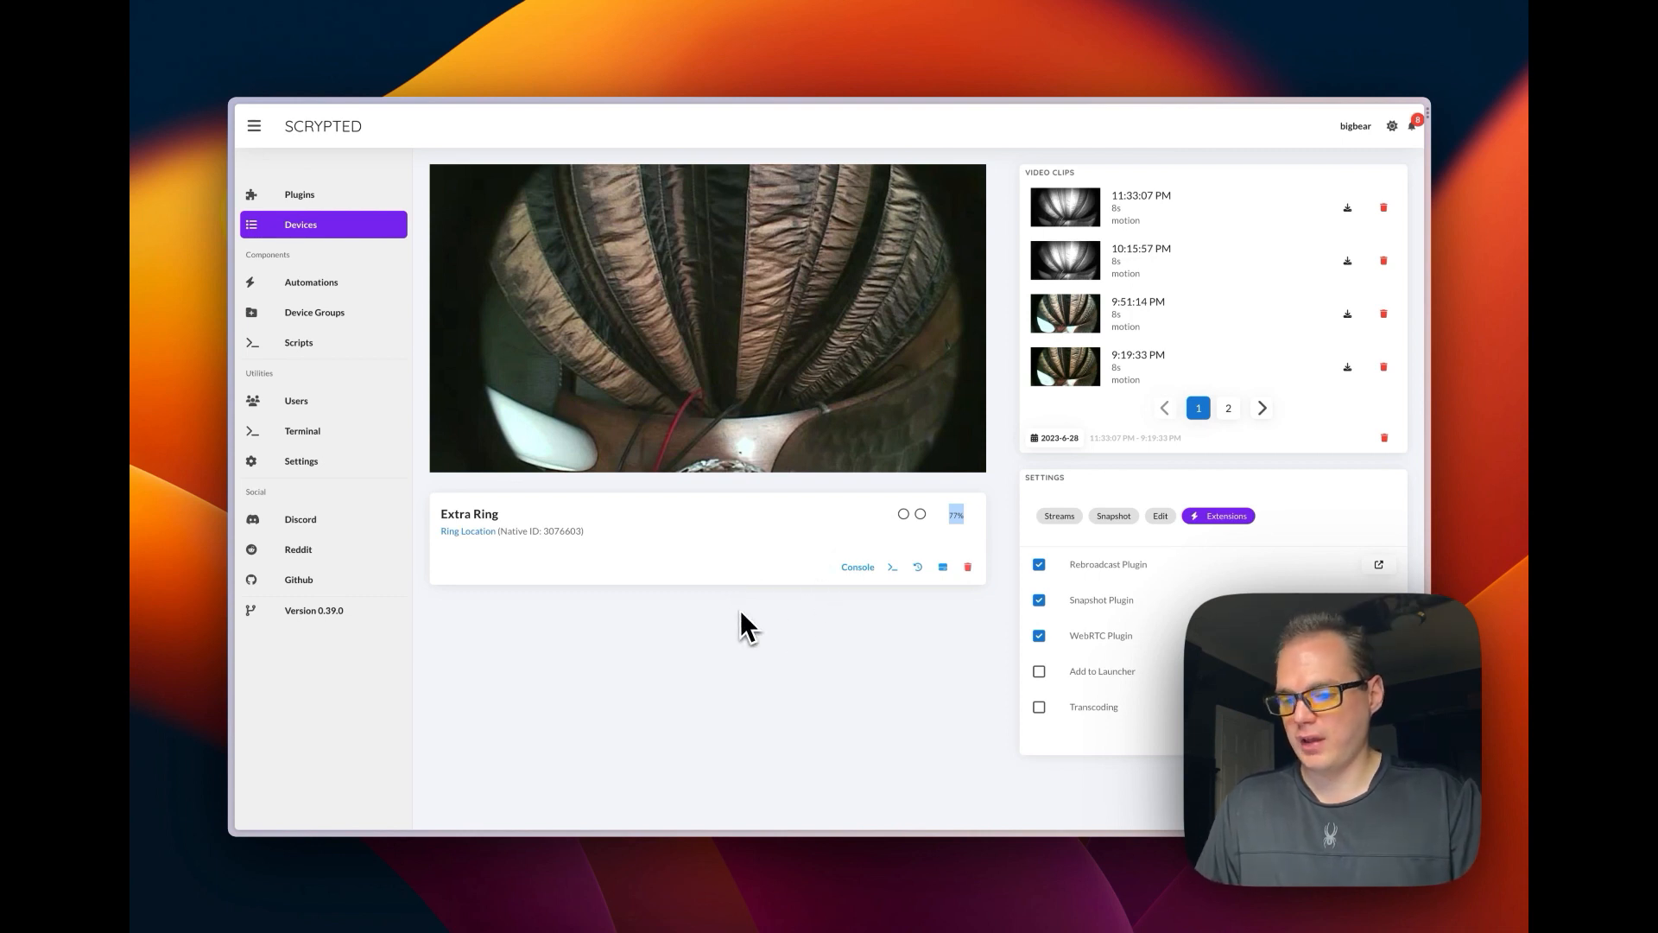